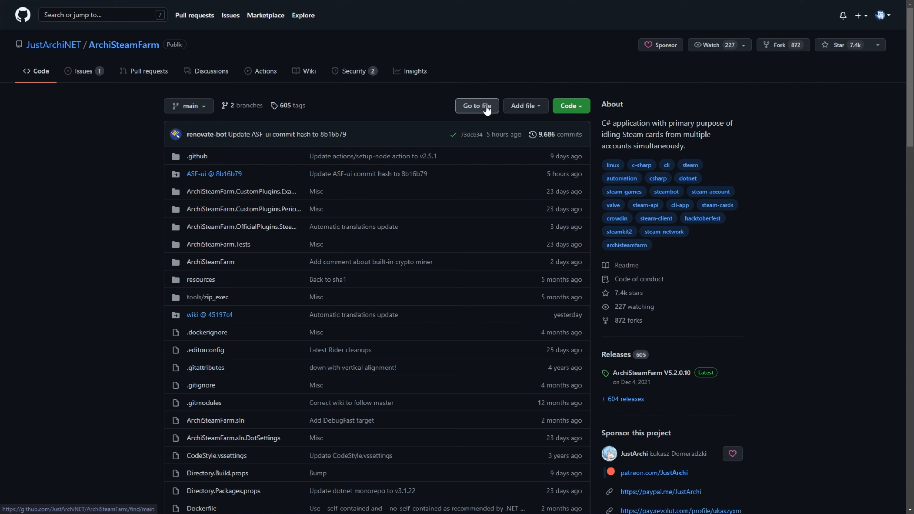
mouse_move(620, 70)
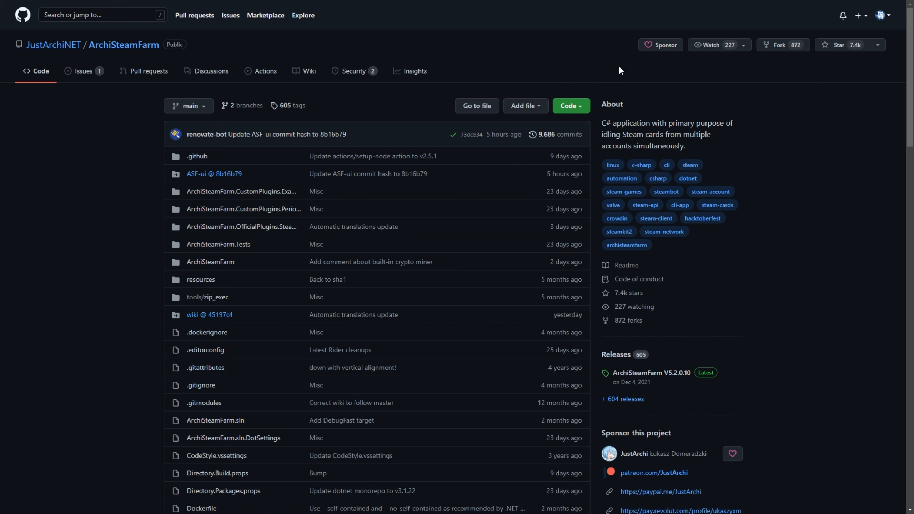
mouse_move(624, 70)
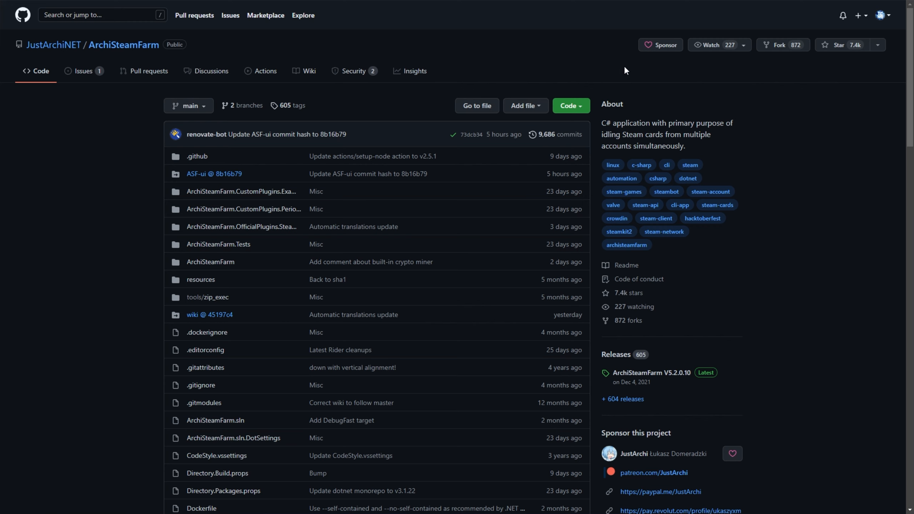
mouse_move(569, 12)
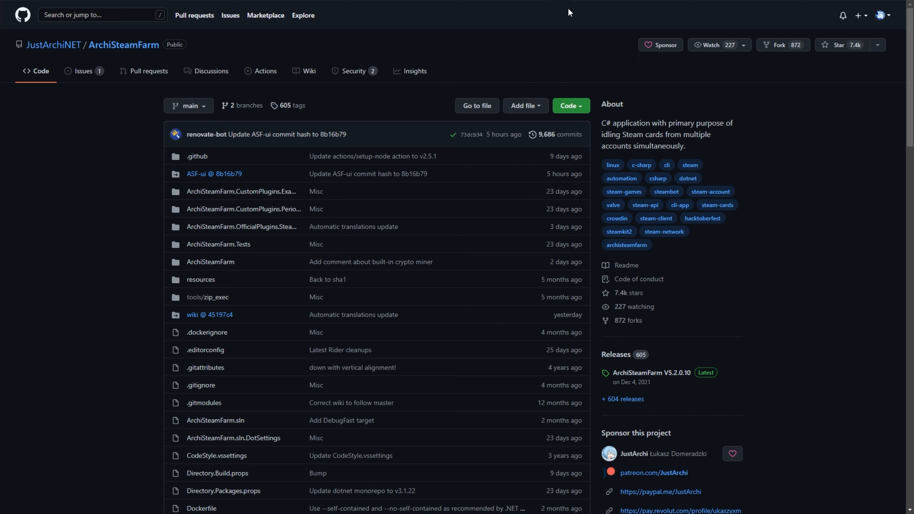
mouse_move(633, 372)
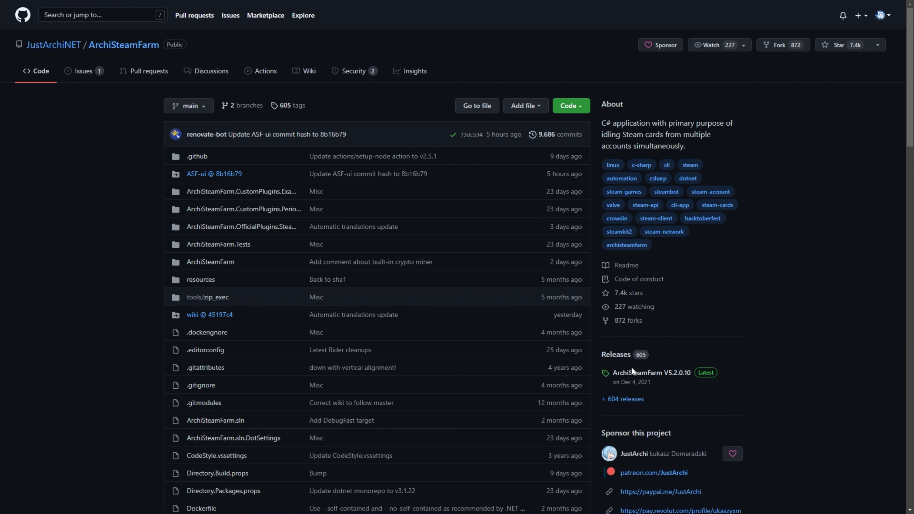
mouse_move(652, 373)
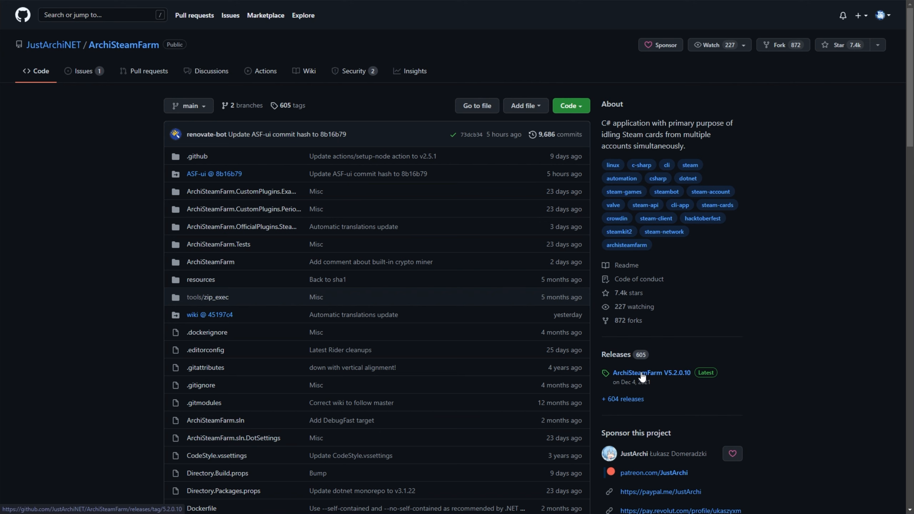
Download ASF-win-x64.zip from the ArchiSteamFarm V5.2.0.10 GitHub release assets.
click(651, 372)
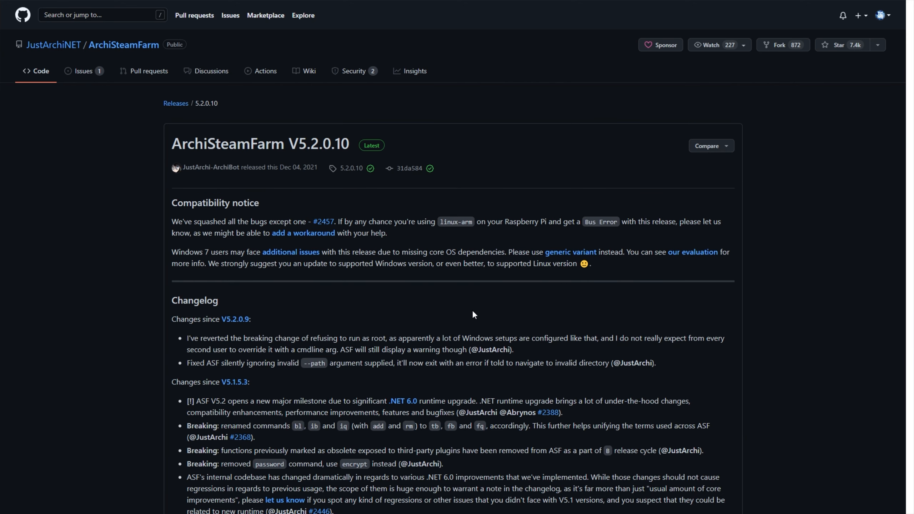
scroll(down, 3)
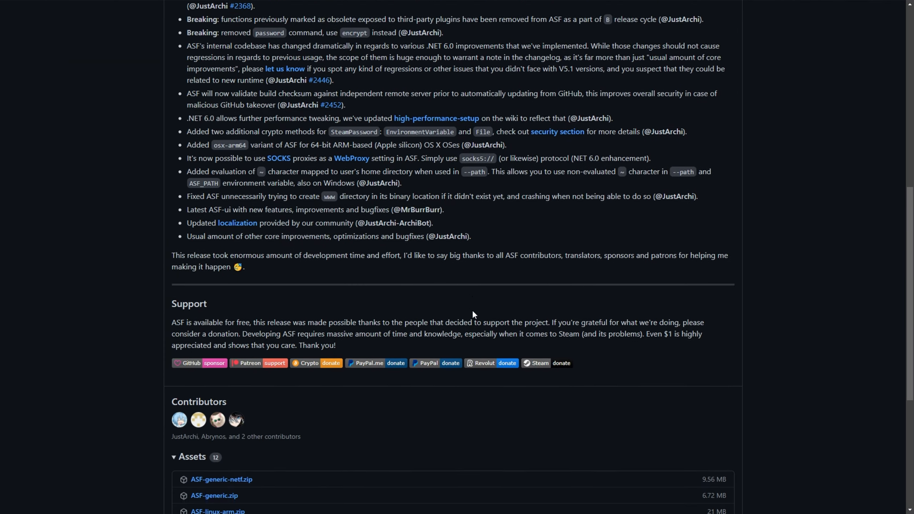
scroll(down, 3)
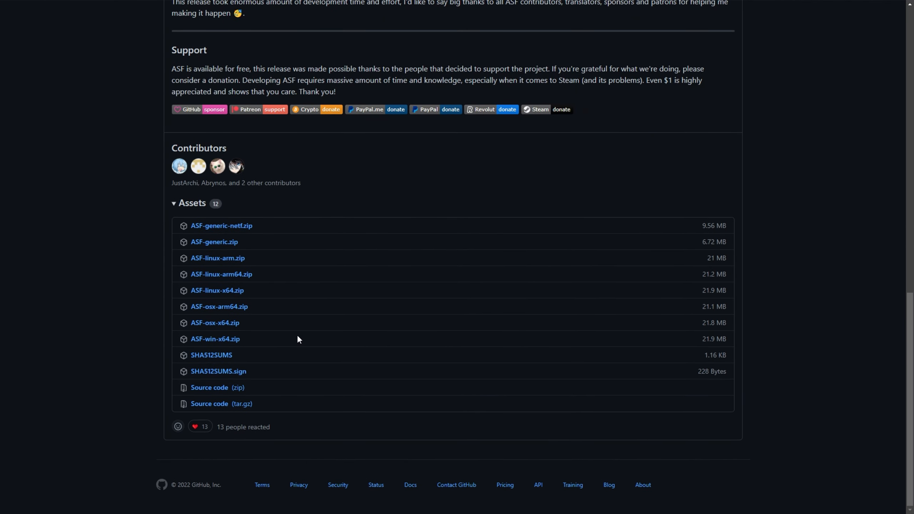
mouse_move(215, 339)
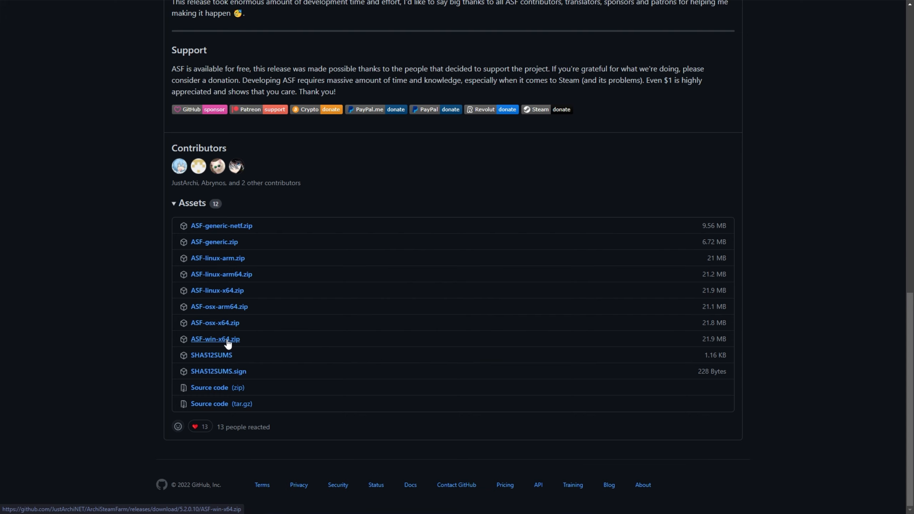
mouse_move(223, 345)
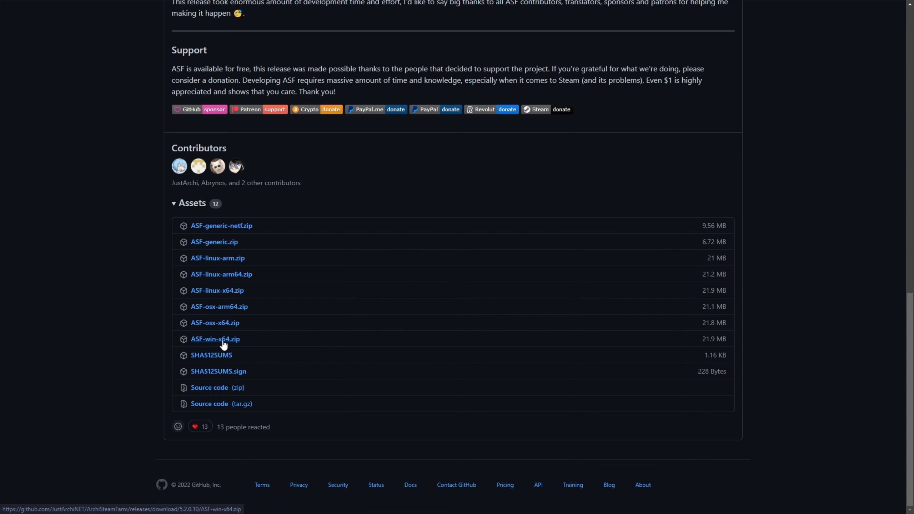
click(215, 339)
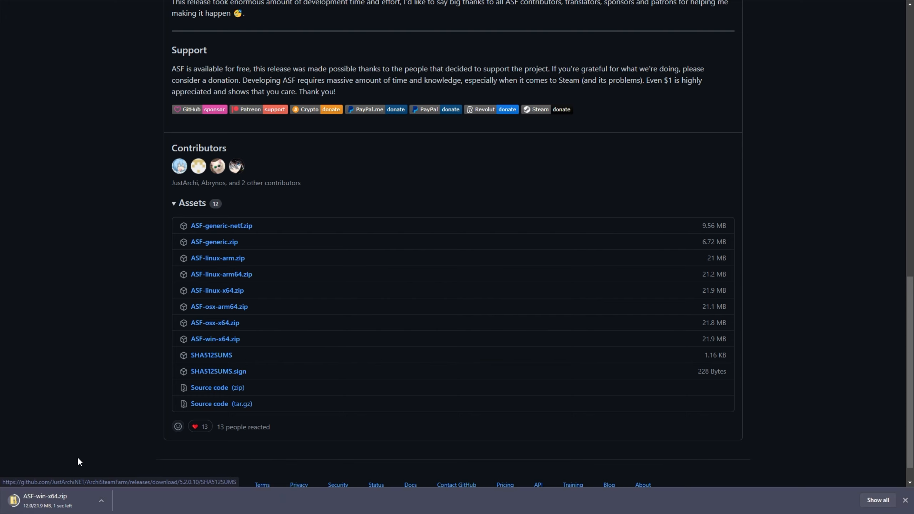
Extract all ASF-win-x64.zip contents into a new ASF folder and select ConfigGenerator.html.
click(45, 499)
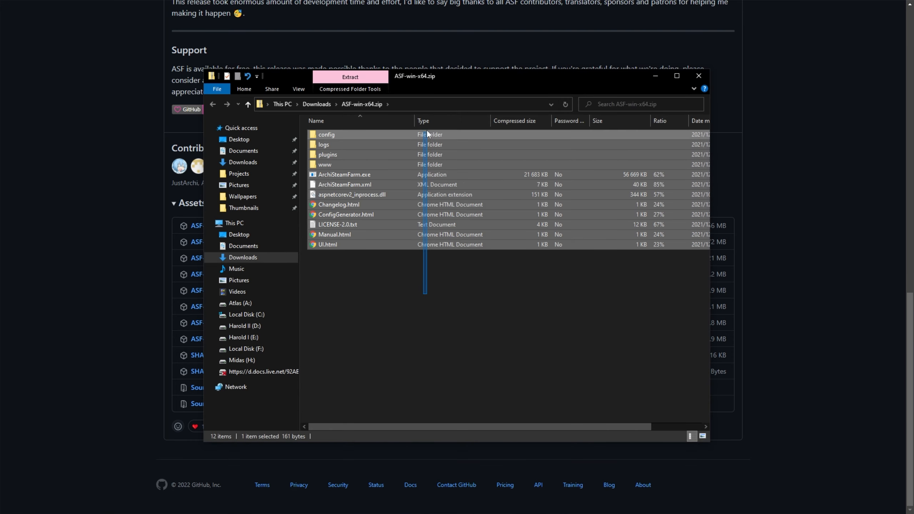
key(ctrl+a)
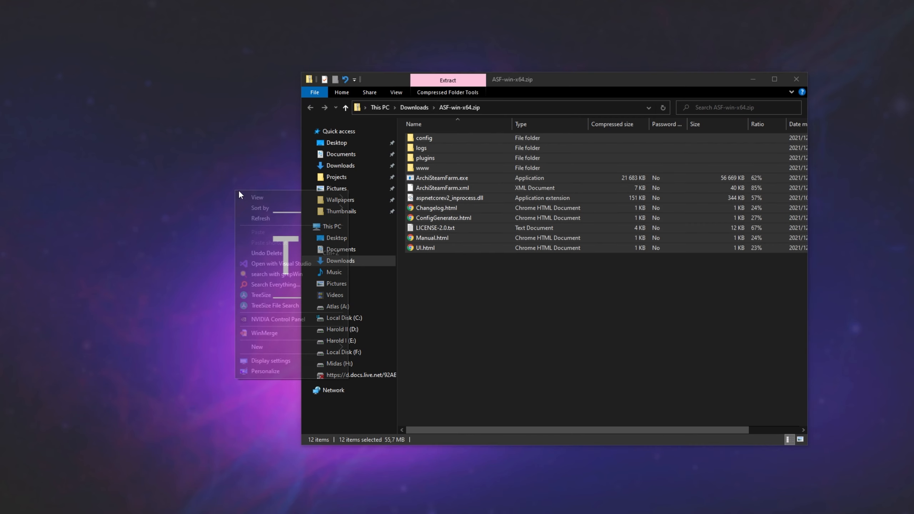
click(361, 352)
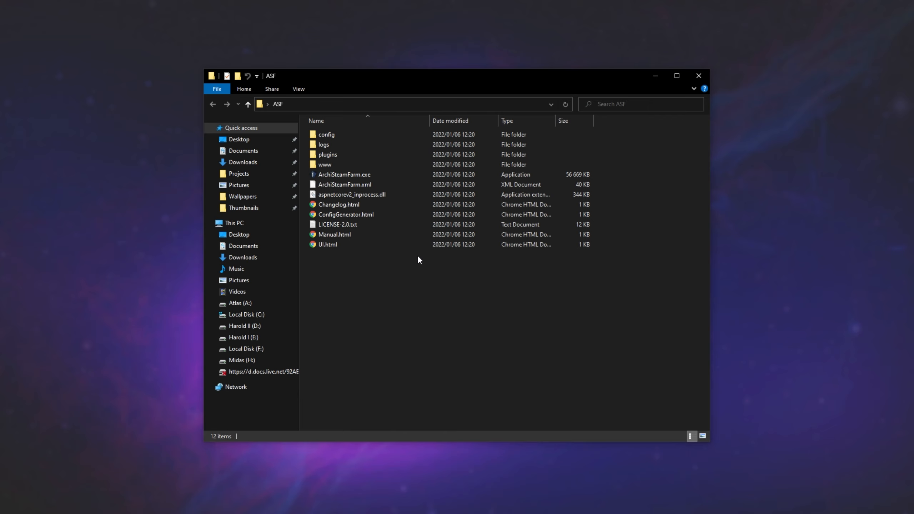
click(344, 175)
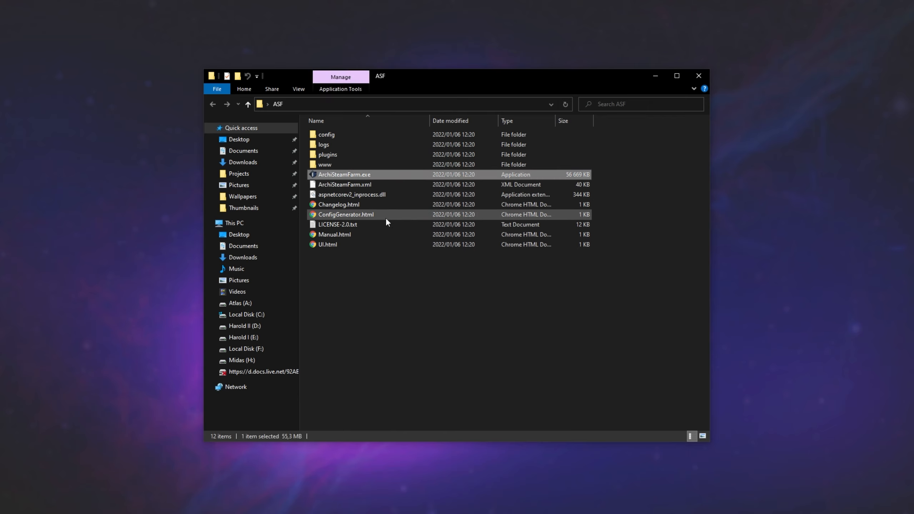
click(345, 215)
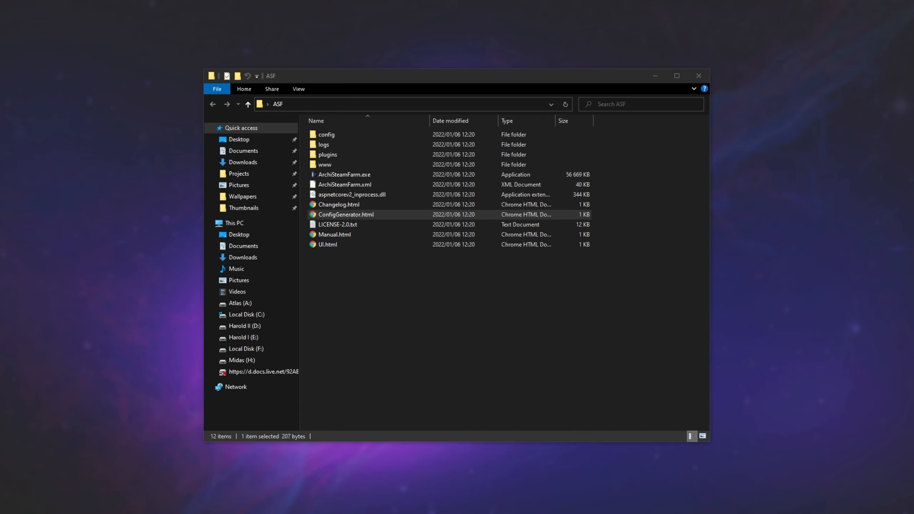
Open ConfigGenerator.html's ASF form, show advanced settings, and enable IPC.
double_click(345, 214)
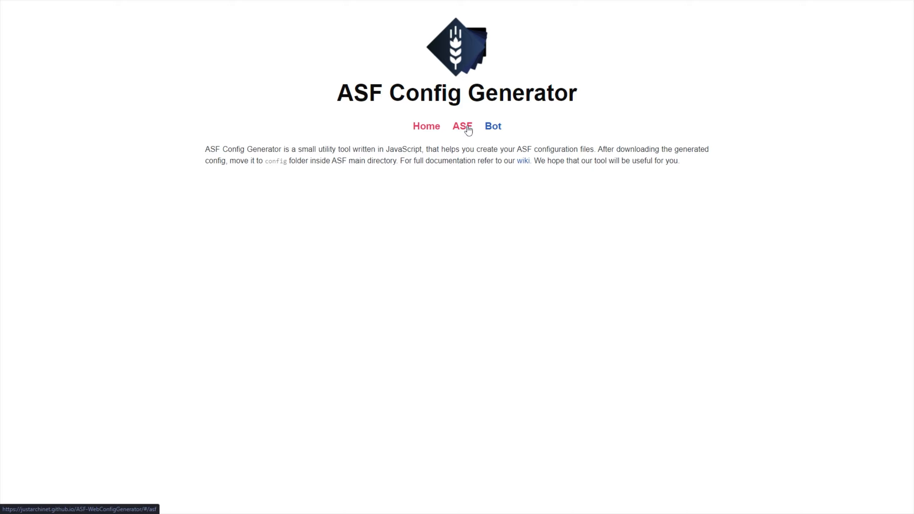
click(462, 126)
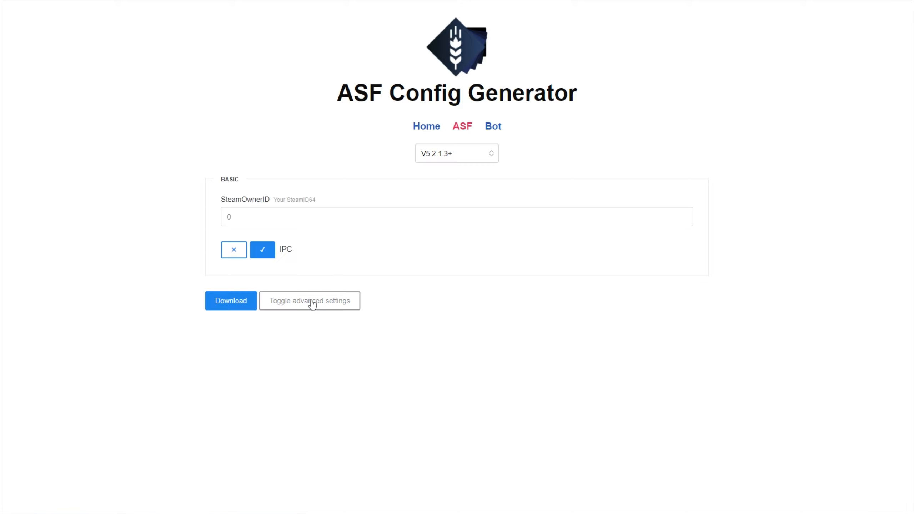
click(309, 301)
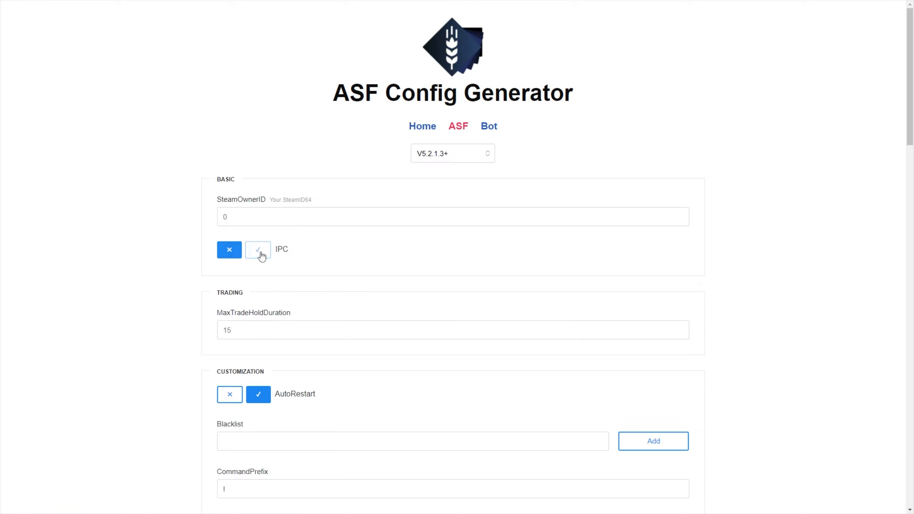
click(259, 250)
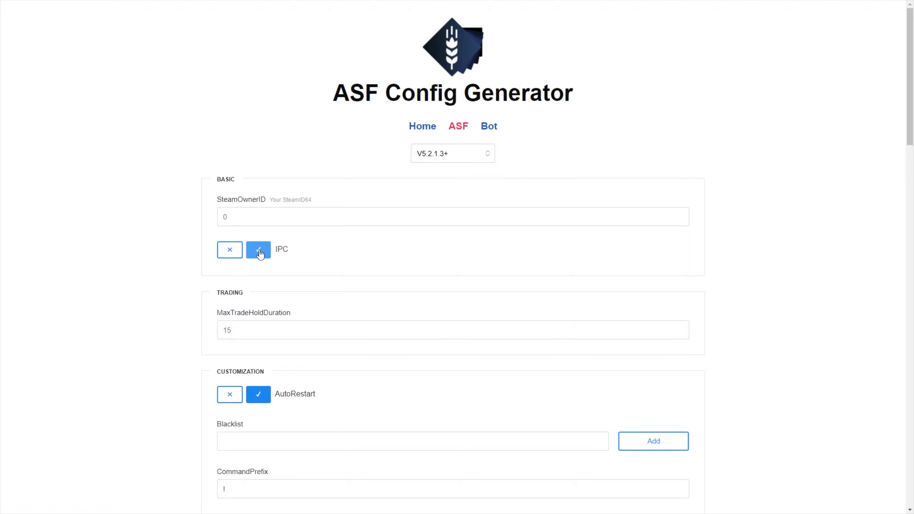
scroll(down, 3)
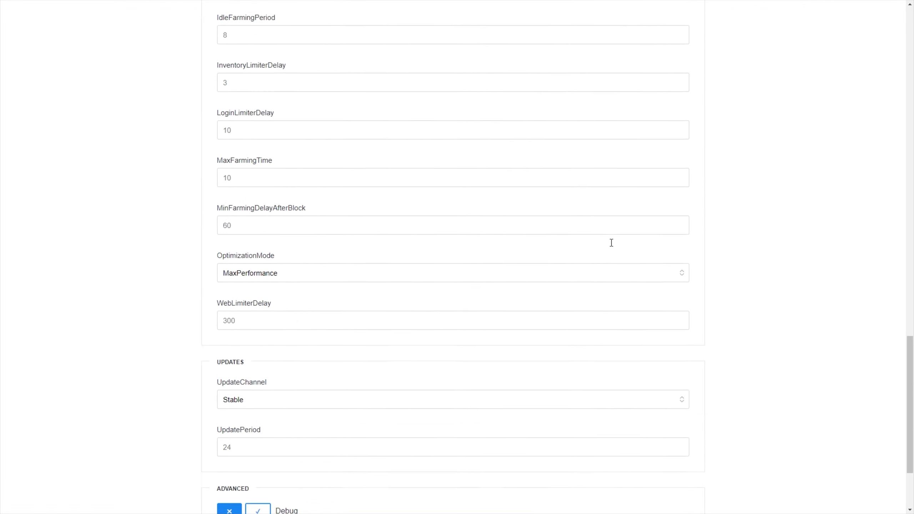
scroll(down, 3)
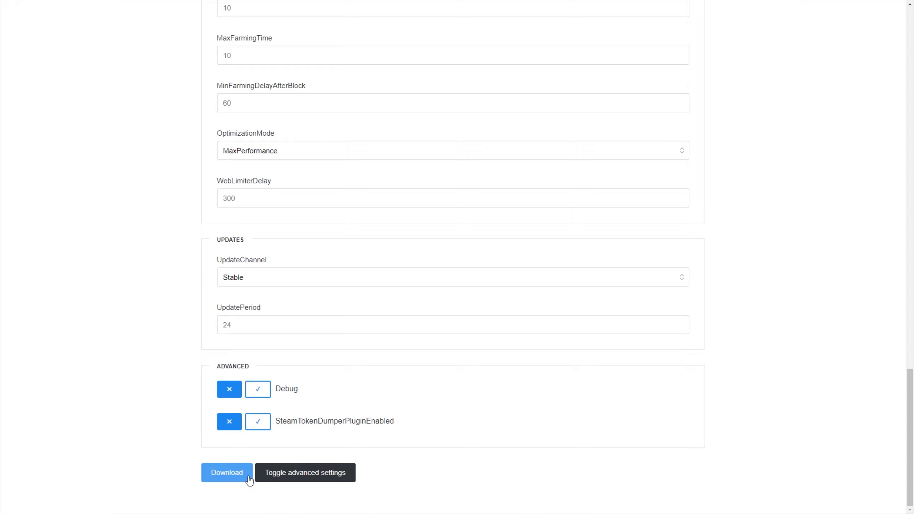
Save the generated ASF.json into the ASF config folder, then return to the ASF folder.
click(227, 472)
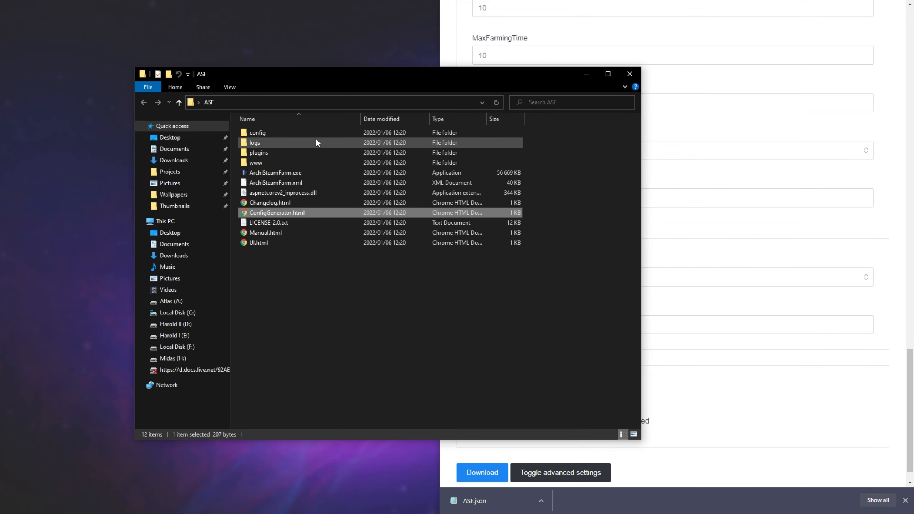
double_click(256, 133)
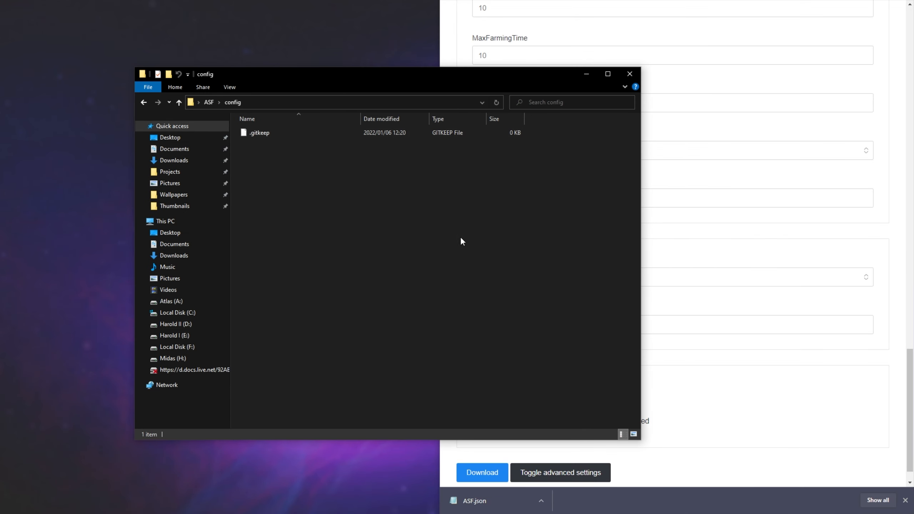
click(482, 473)
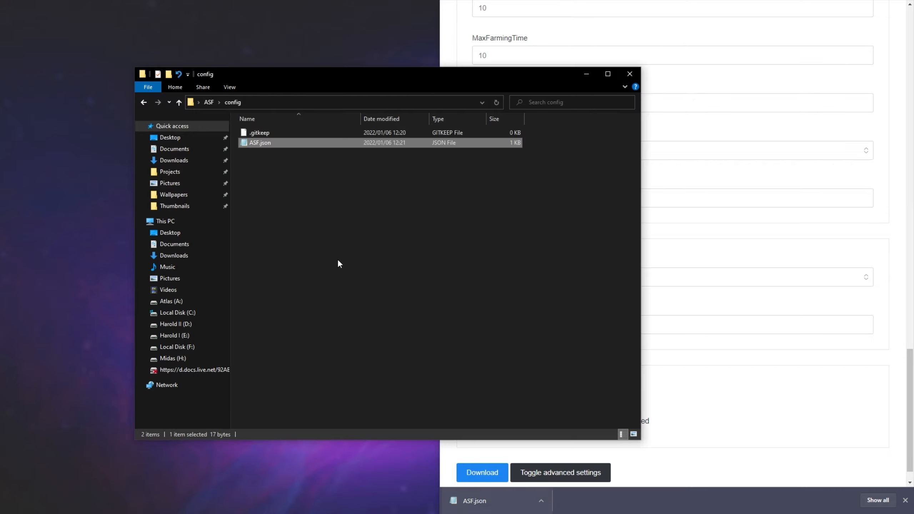
mouse_move(383, 221)
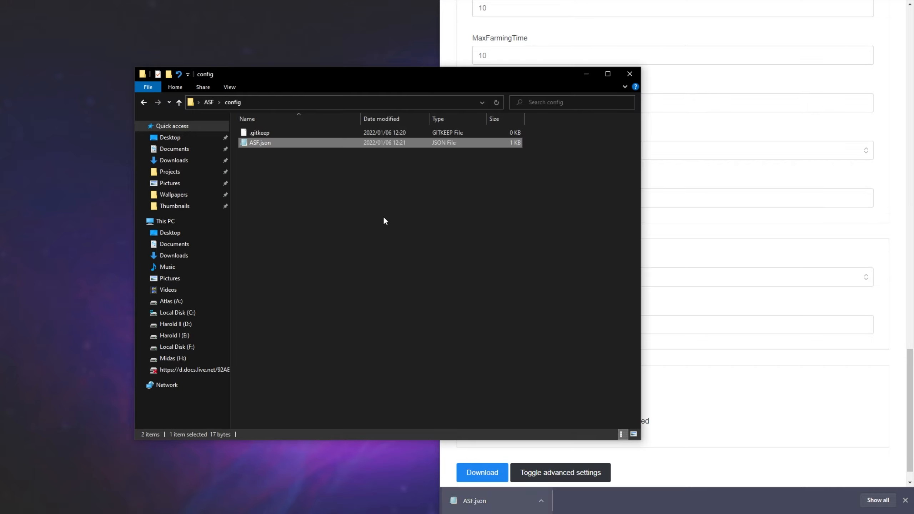
double_click(261, 143)
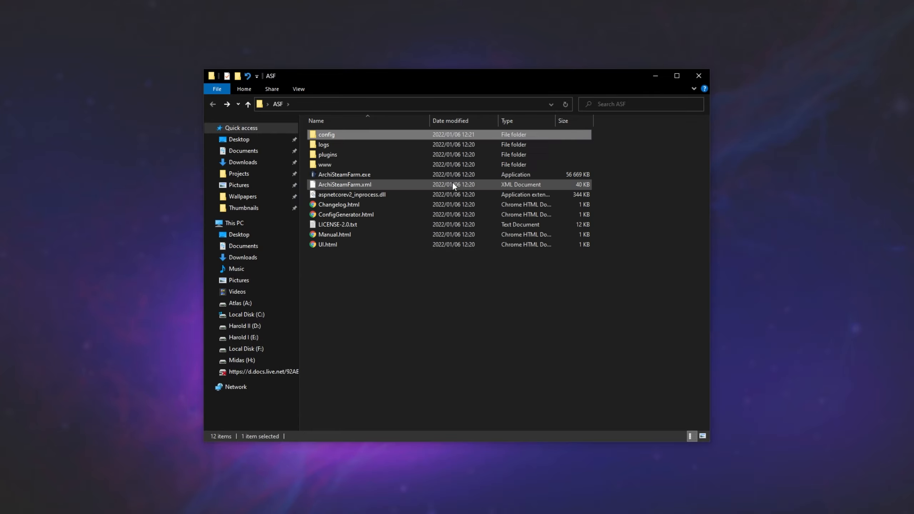
Launch ArchiSteamFarm.exe from the ASF folder.
click(344, 175)
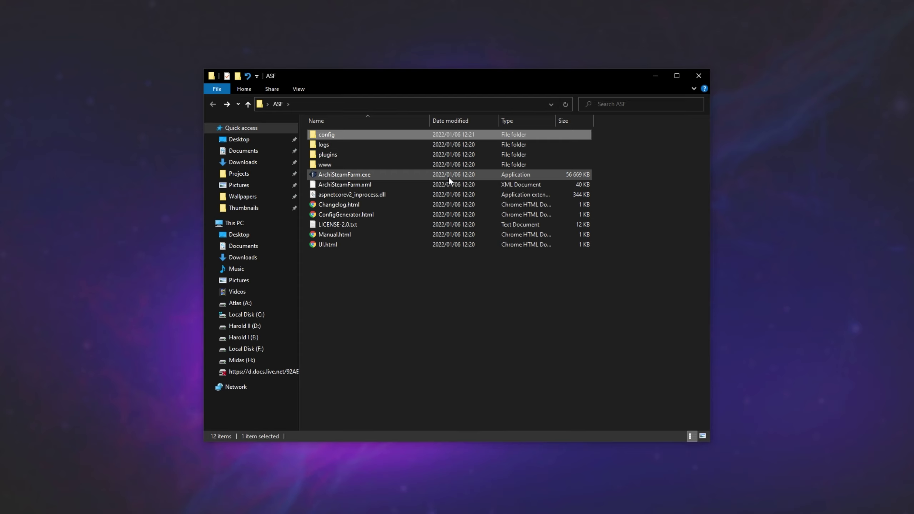
click(344, 175)
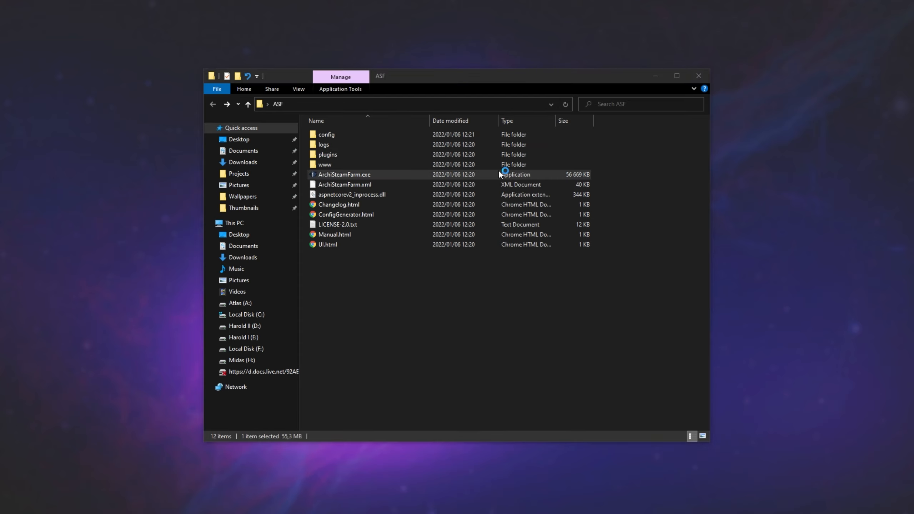
double_click(343, 175)
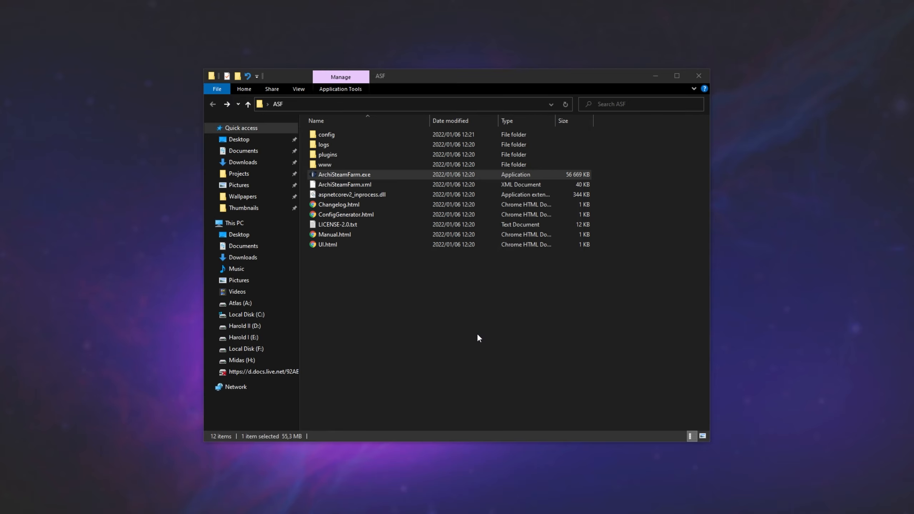
double_click(344, 174)
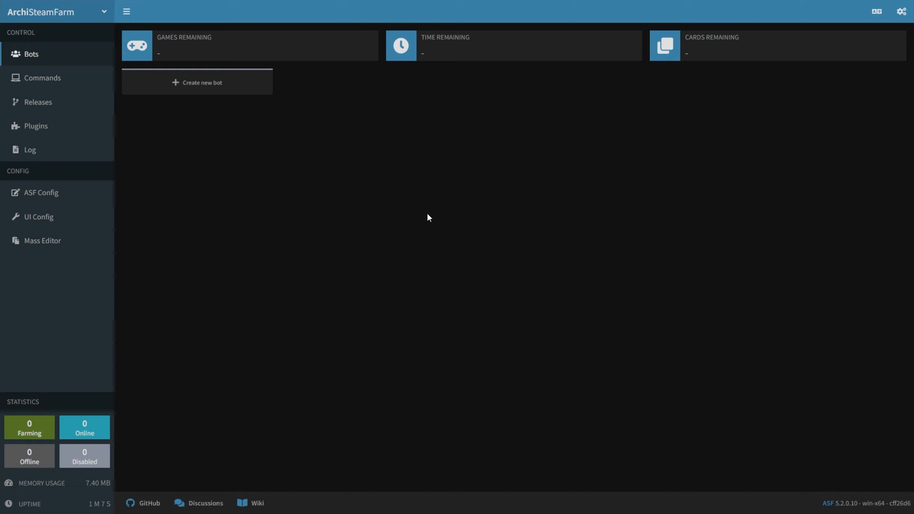
mouse_move(901, 12)
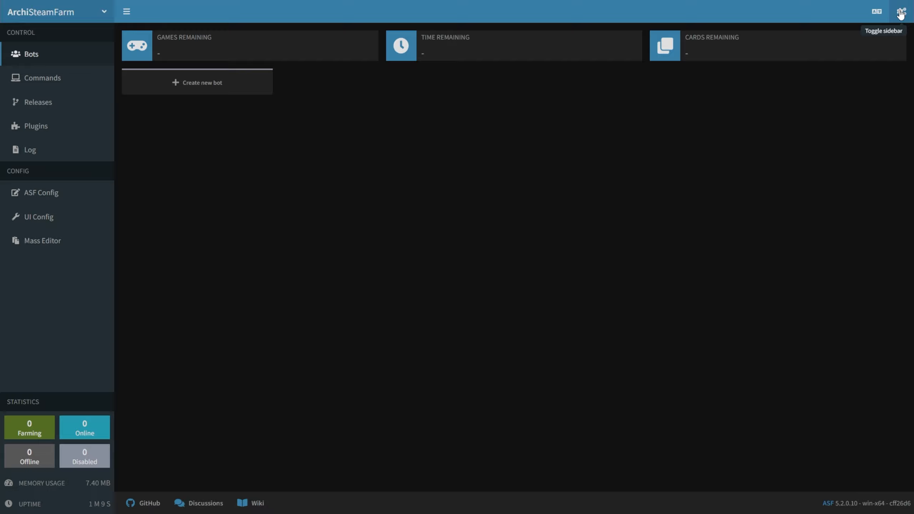
click(903, 11)
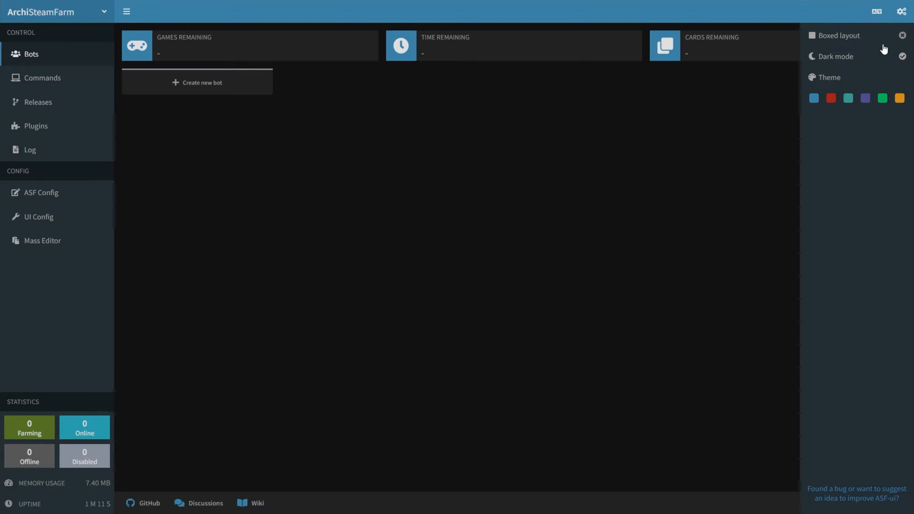
click(300, 174)
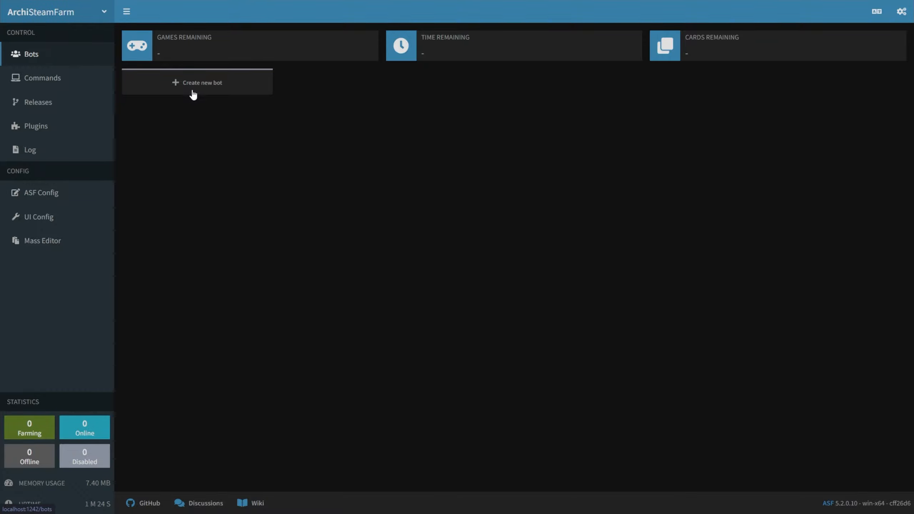
Start a new bot with name, Steam login and password, Enabled on, OnlineStatus Offline.
click(201, 82)
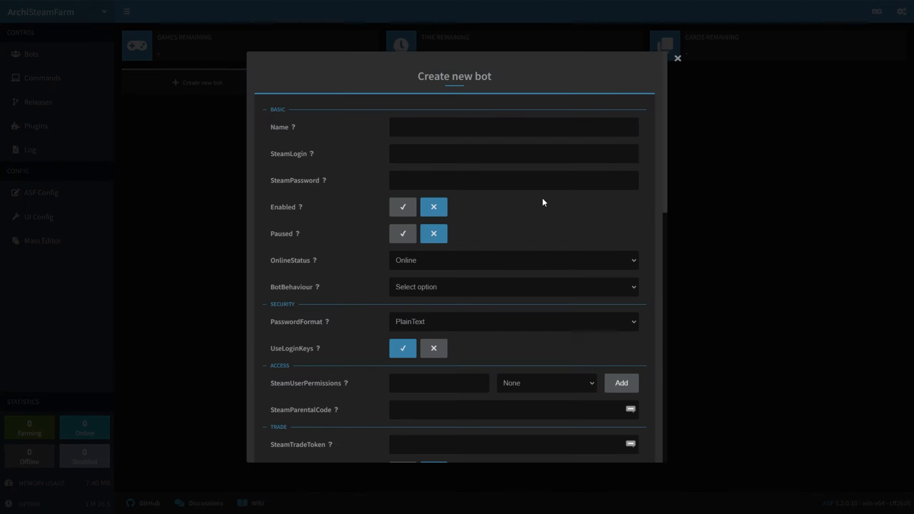
click(513, 127)
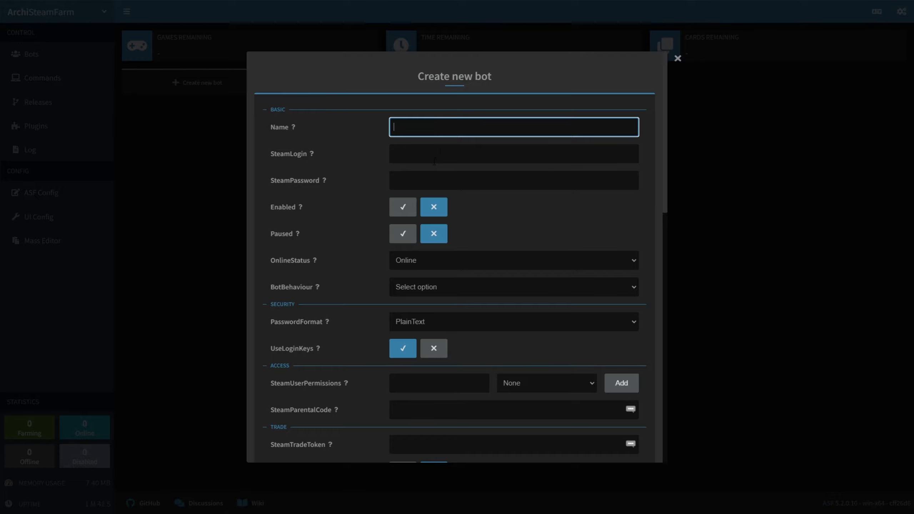
click(514, 153)
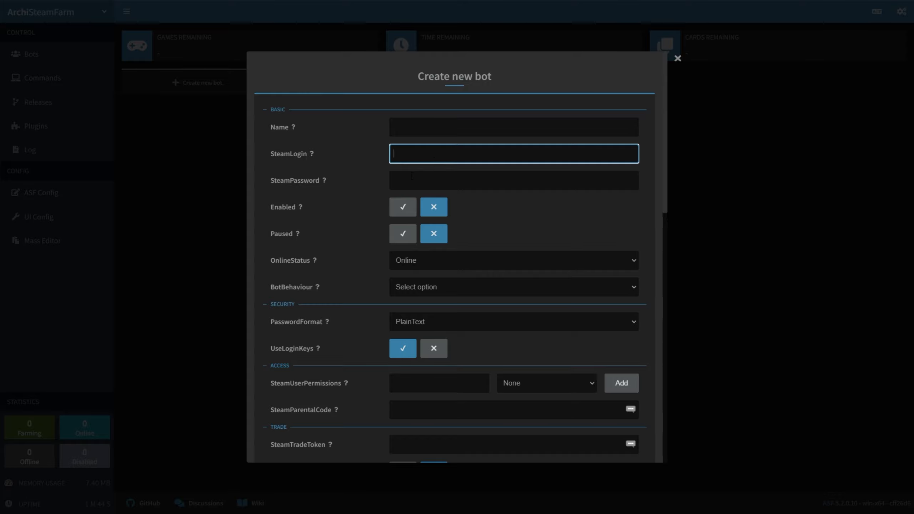
click(513, 180)
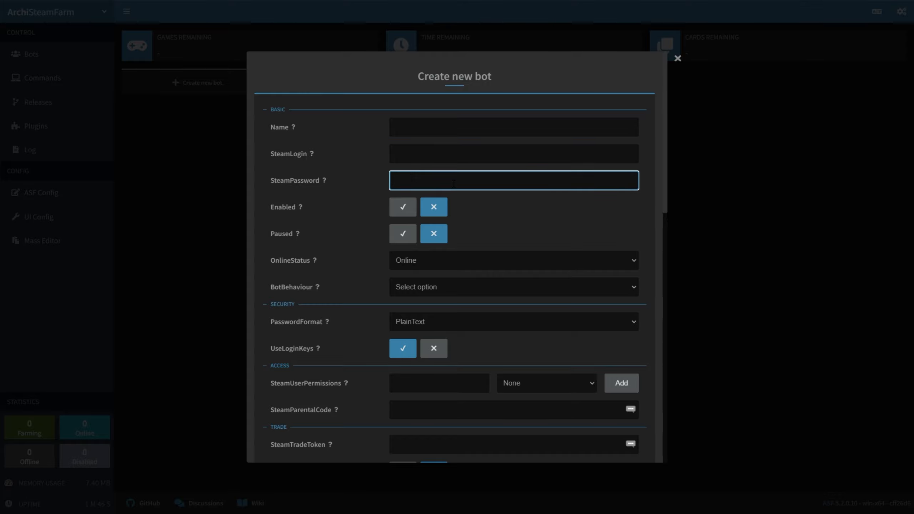
click(403, 207)
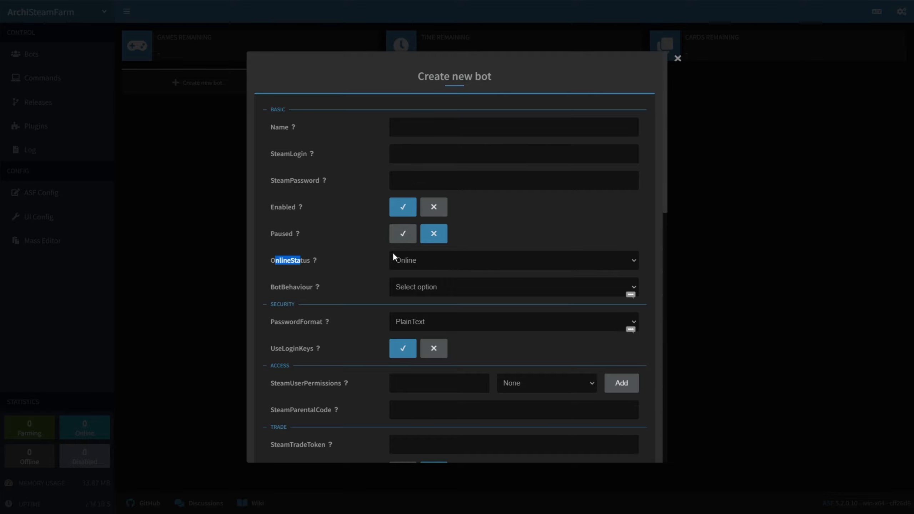
click(513, 260)
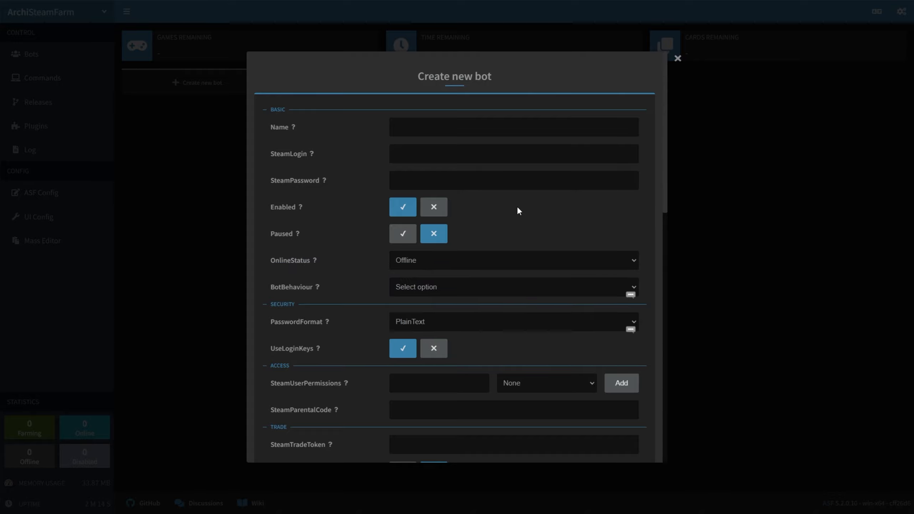
mouse_move(505, 211)
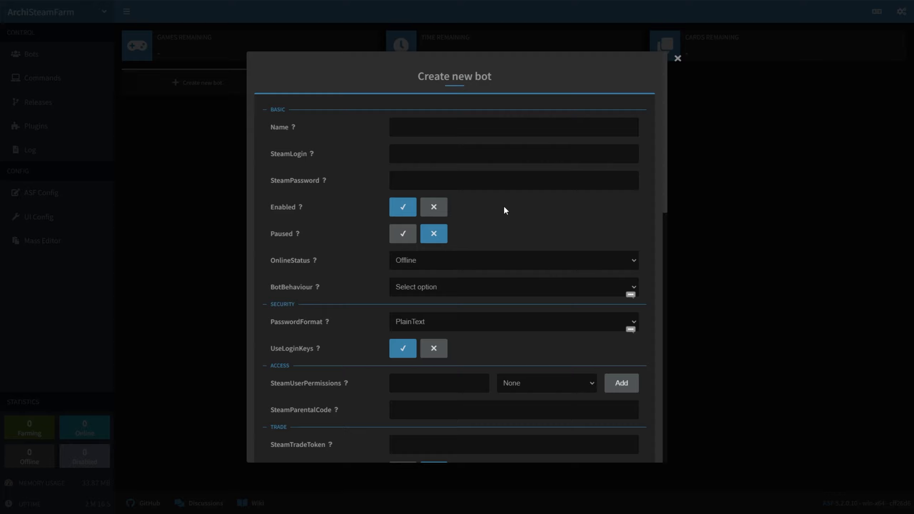
click(513, 260)
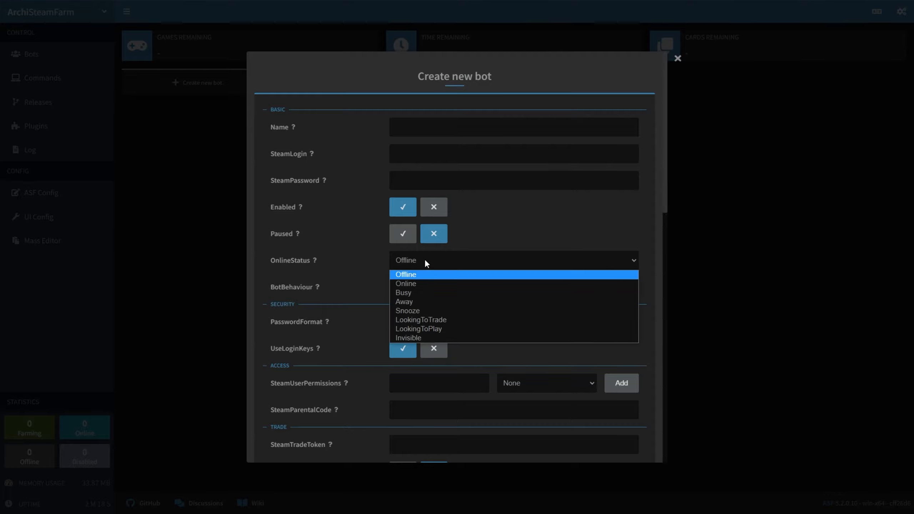
mouse_move(450, 262)
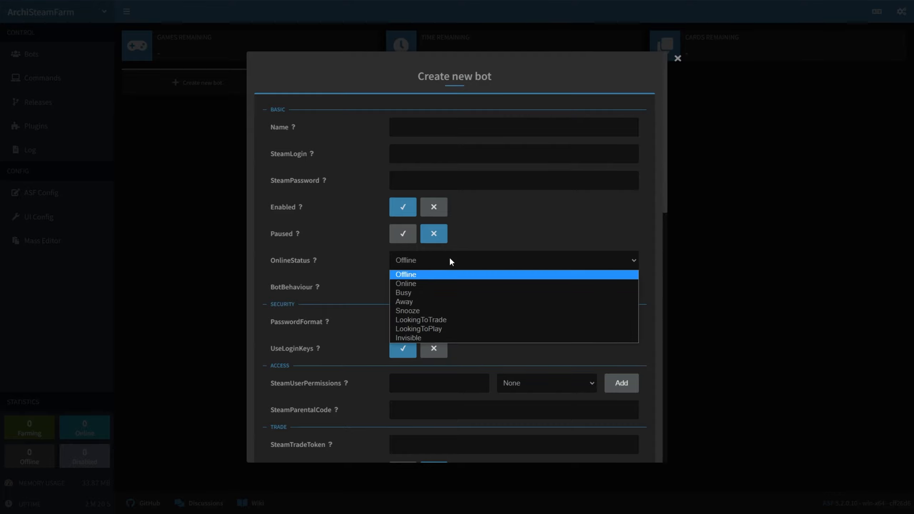
mouse_move(434, 311)
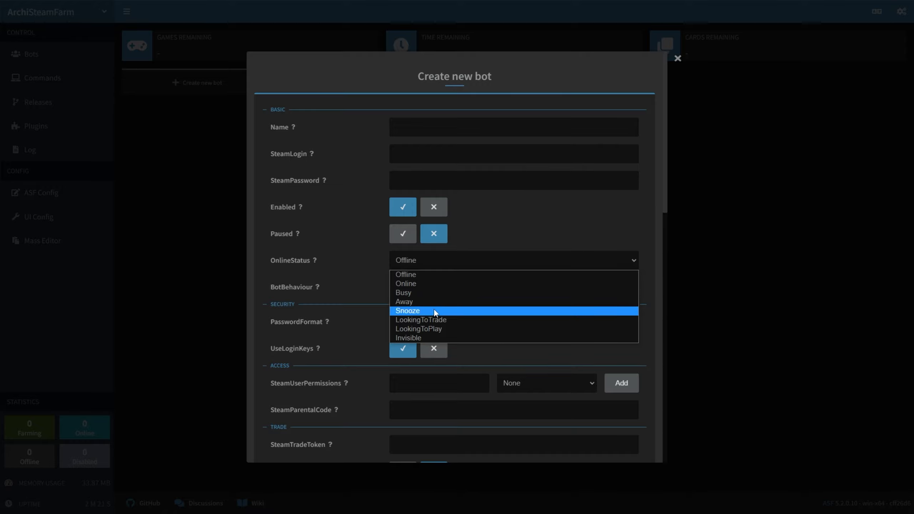
mouse_move(463, 265)
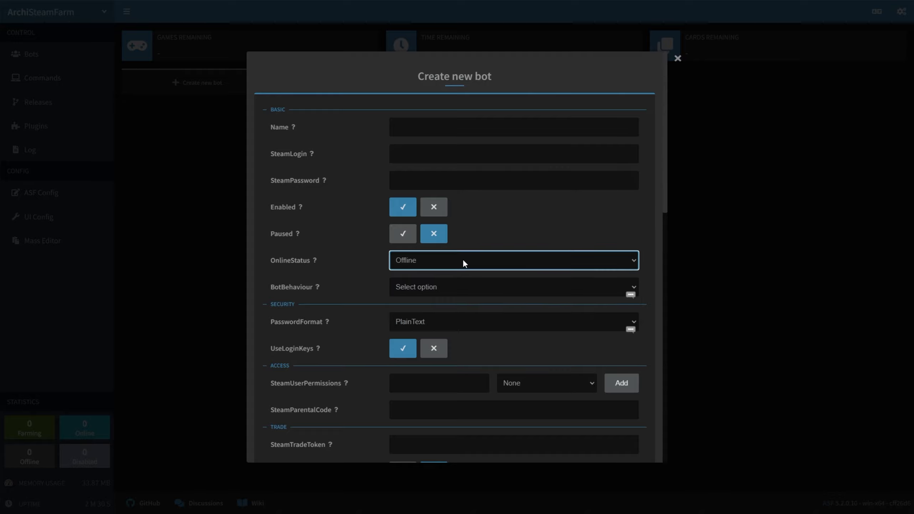
mouse_move(461, 251)
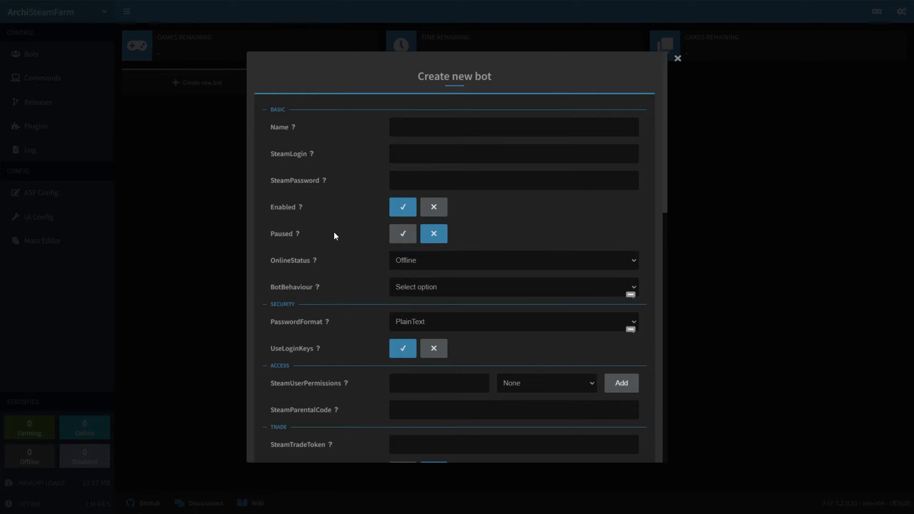
Enter 'I'm idling cards' in CustomGamePlayedWhileFarming among the bot's farming settings.
scroll(down, 3)
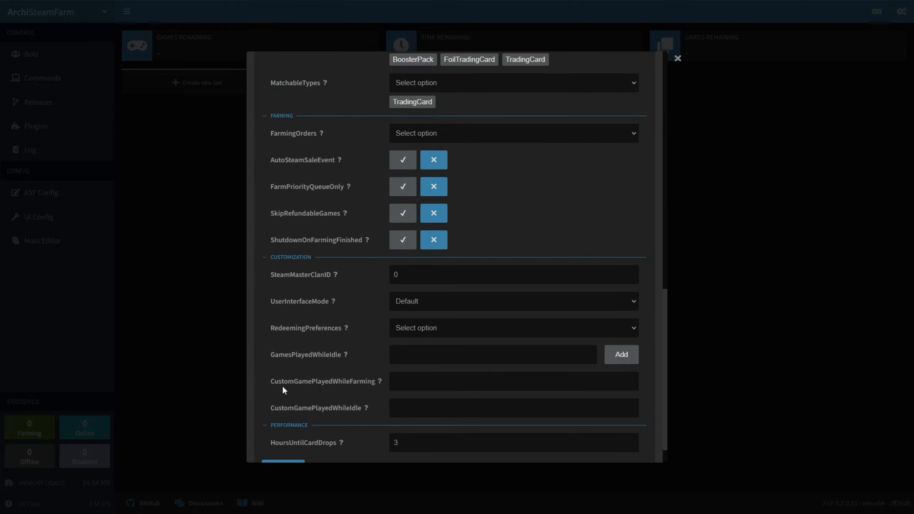
double_click(325, 380)
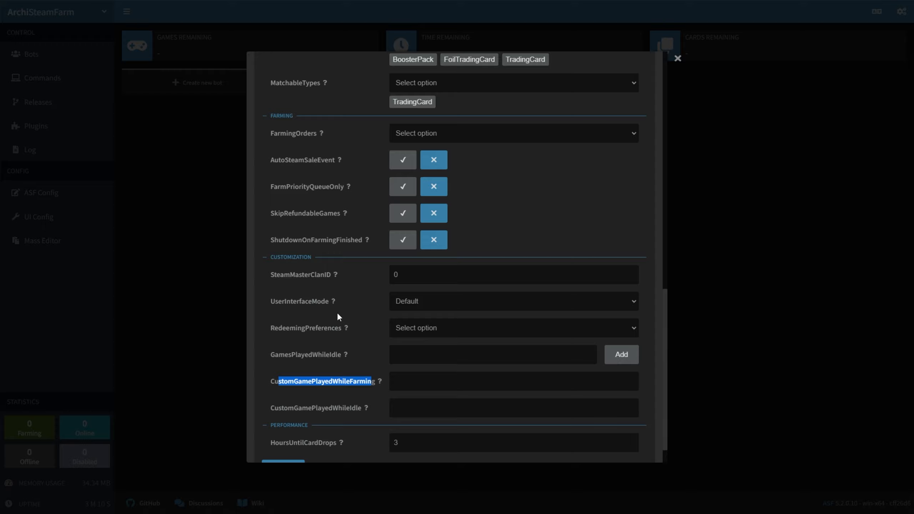
scroll(down, 3)
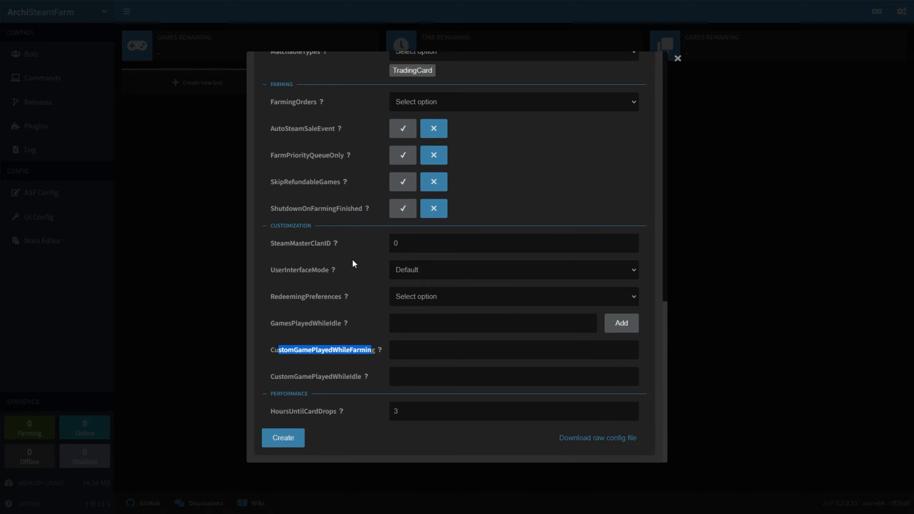
click(513, 349)
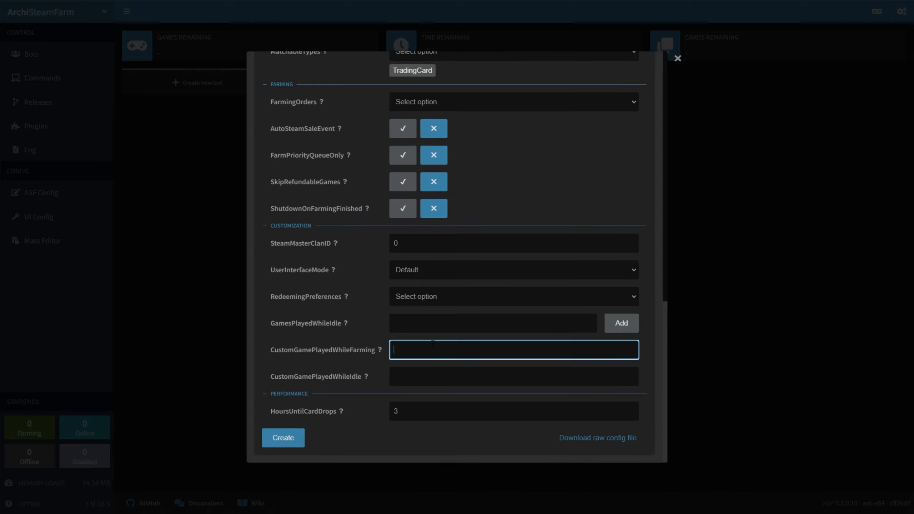
text(I'm idling car)
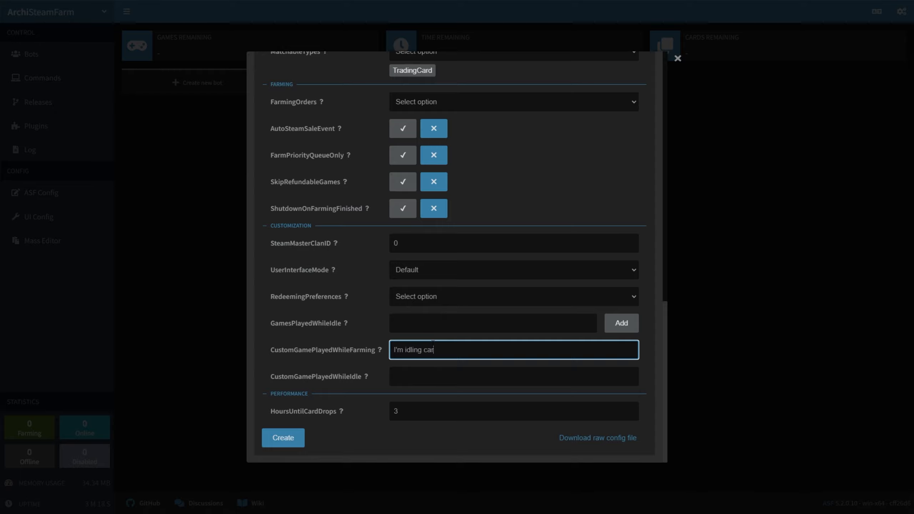
text(ds)
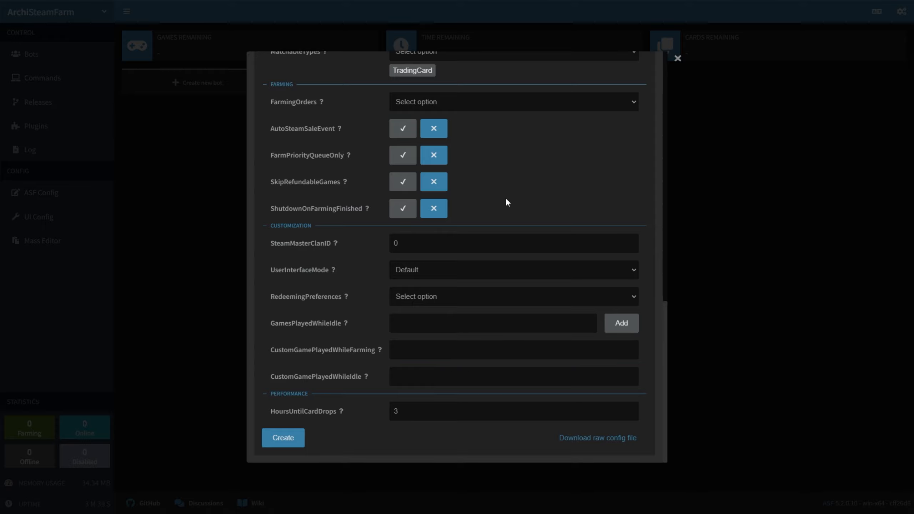
mouse_move(279, 184)
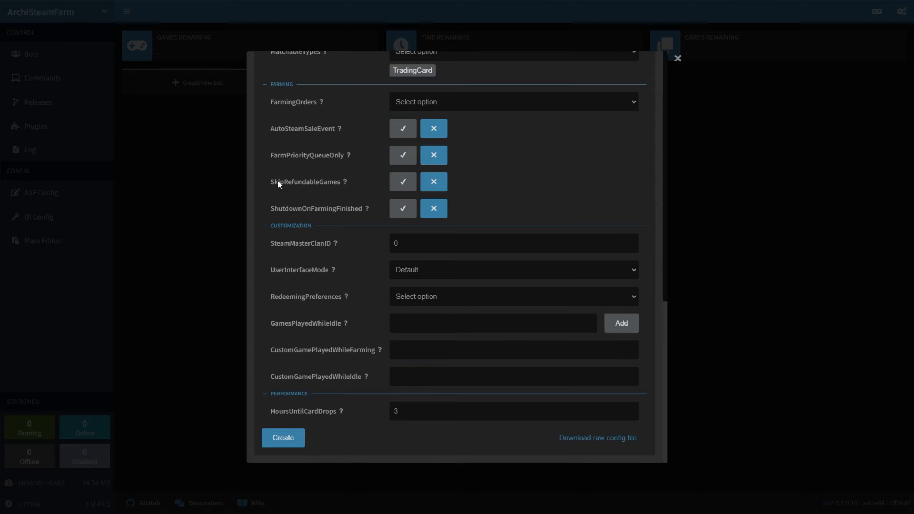
Switch on SkipRefundableGames in the new bot form, keeping TradingCard as matchable type.
double_click(304, 181)
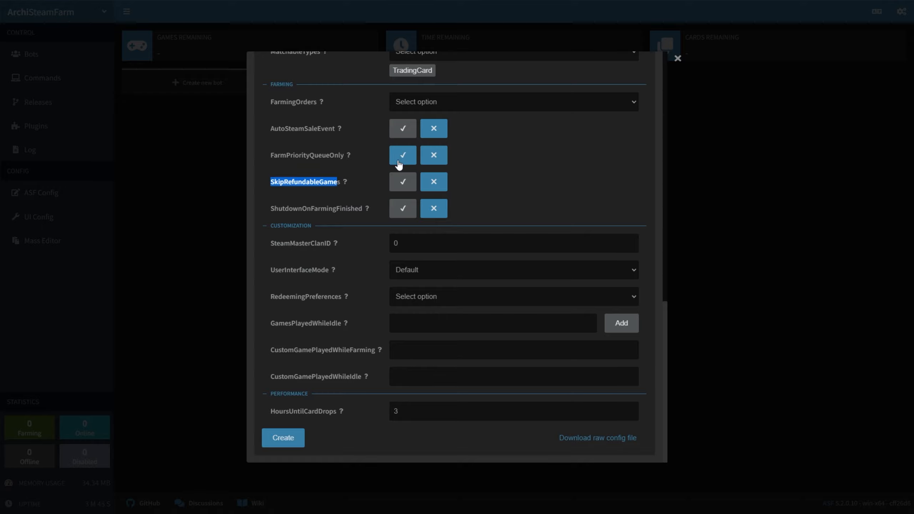
click(403, 155)
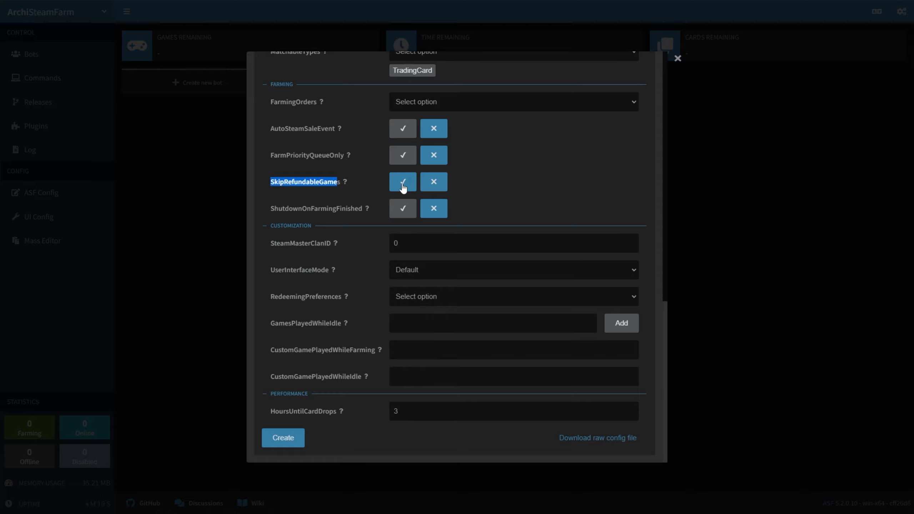
mouse_move(408, 188)
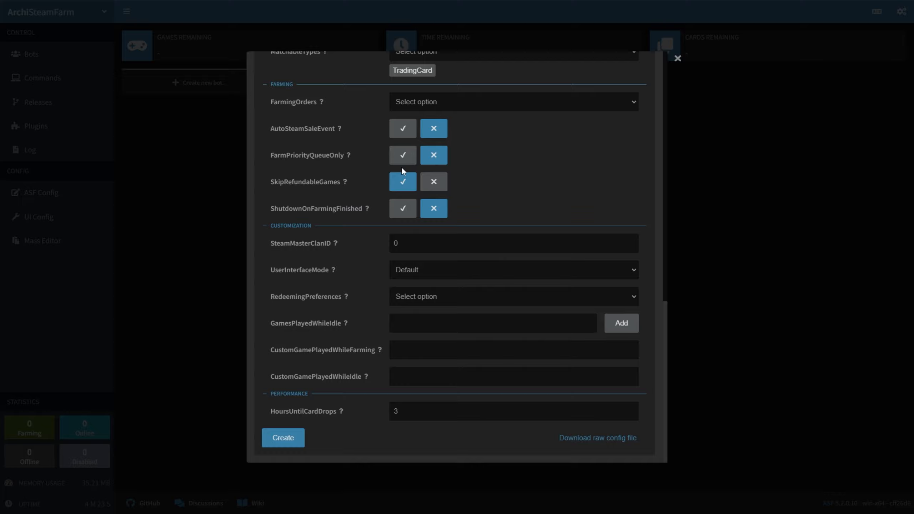
mouse_move(402, 183)
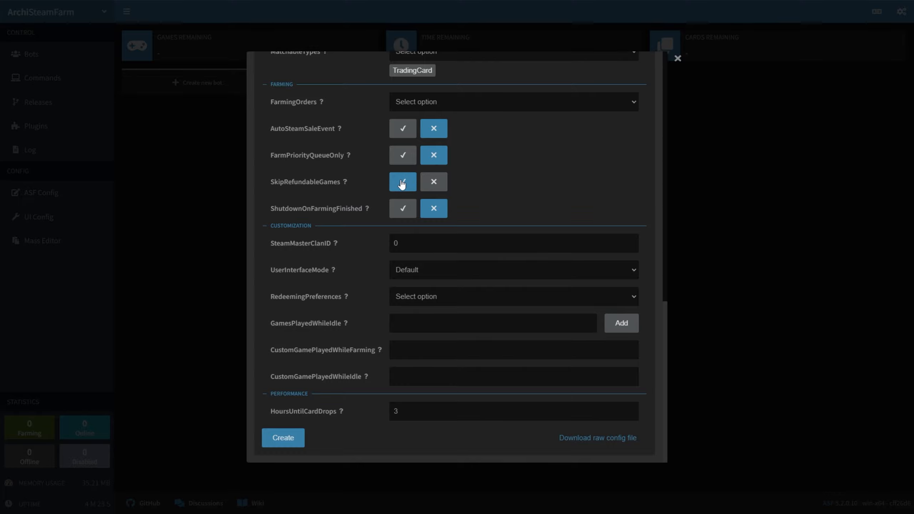
click(403, 182)
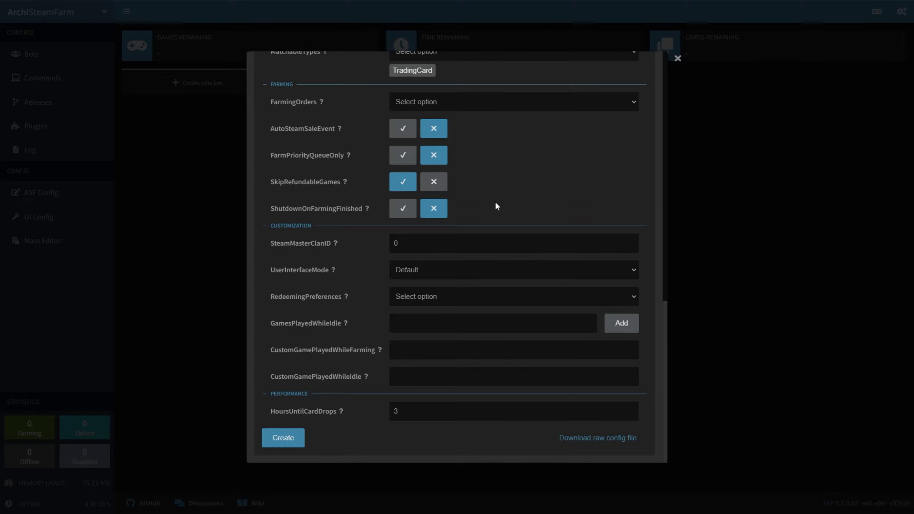
Name the bot 'Main', fill in its Steam login, and create it.
scroll(up, 3)
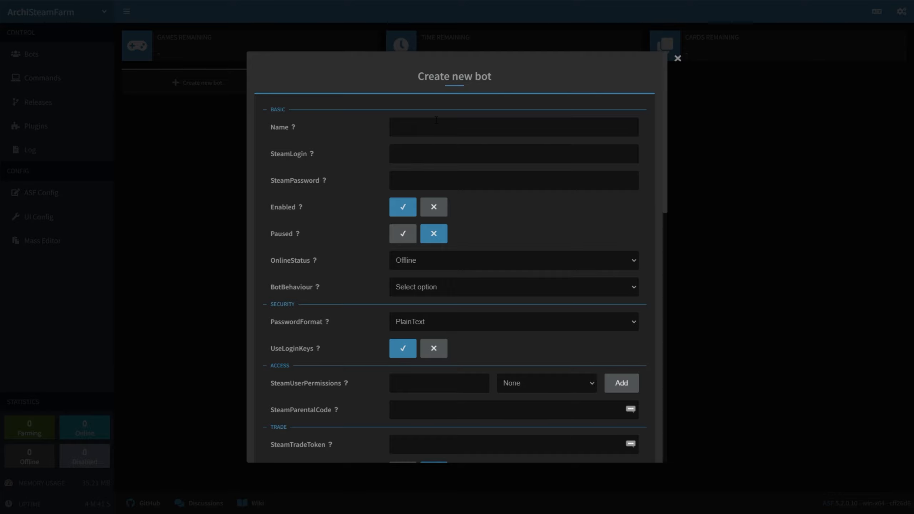
click(513, 180)
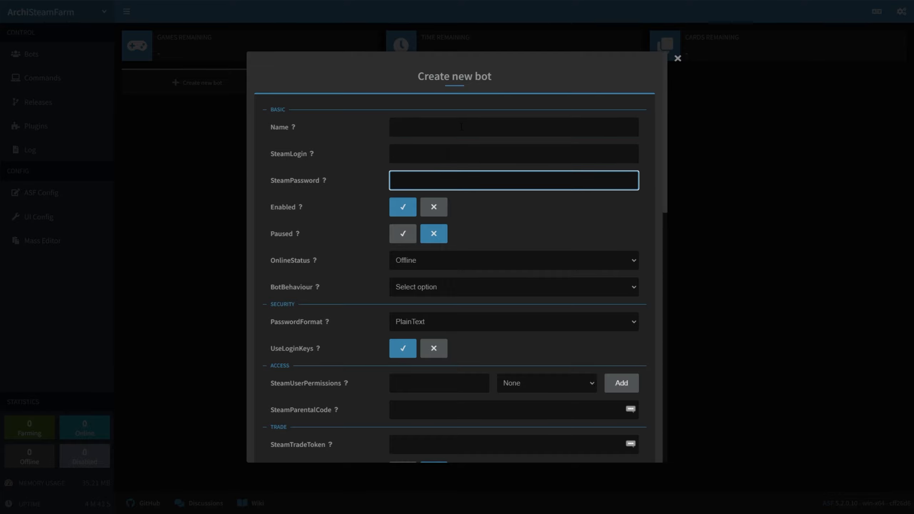
text(Mai)
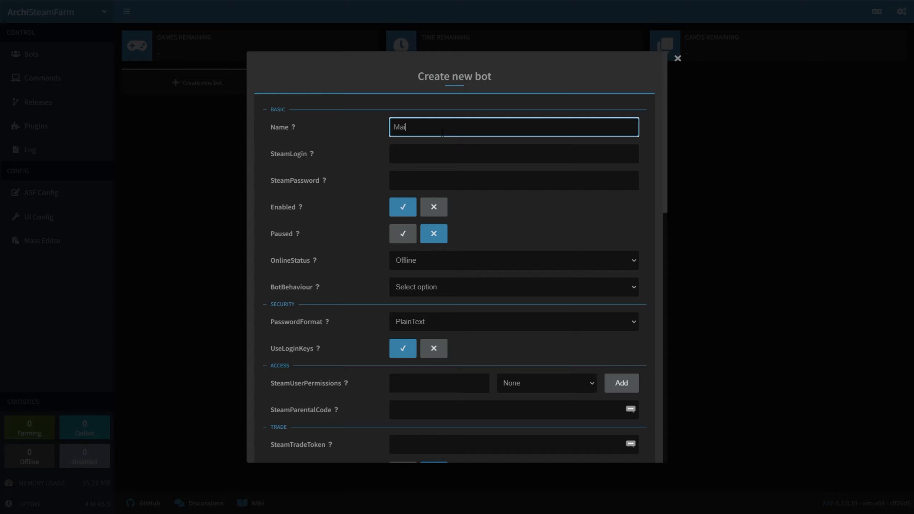
click(513, 153)
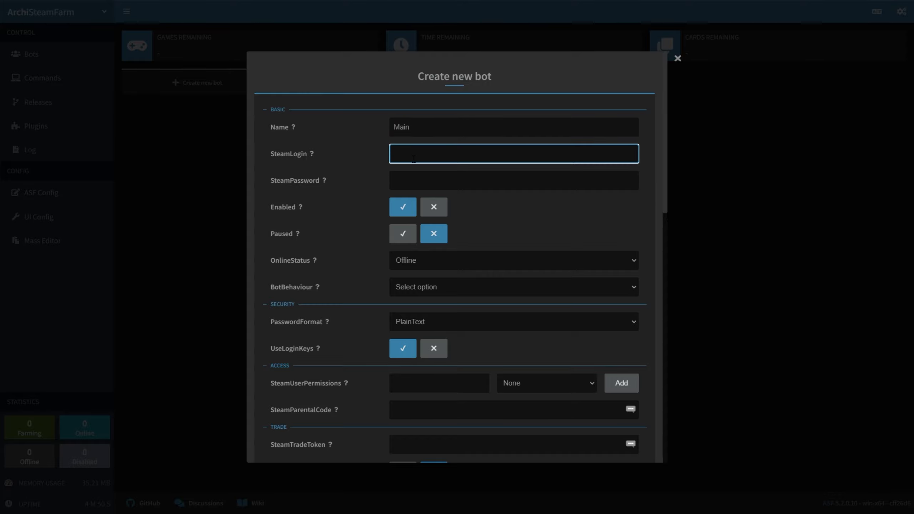
scroll(down, 3)
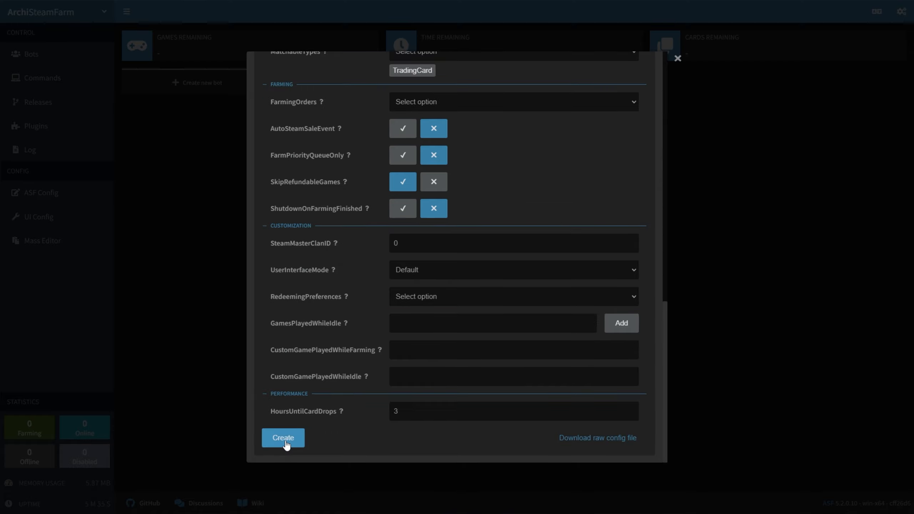
click(283, 438)
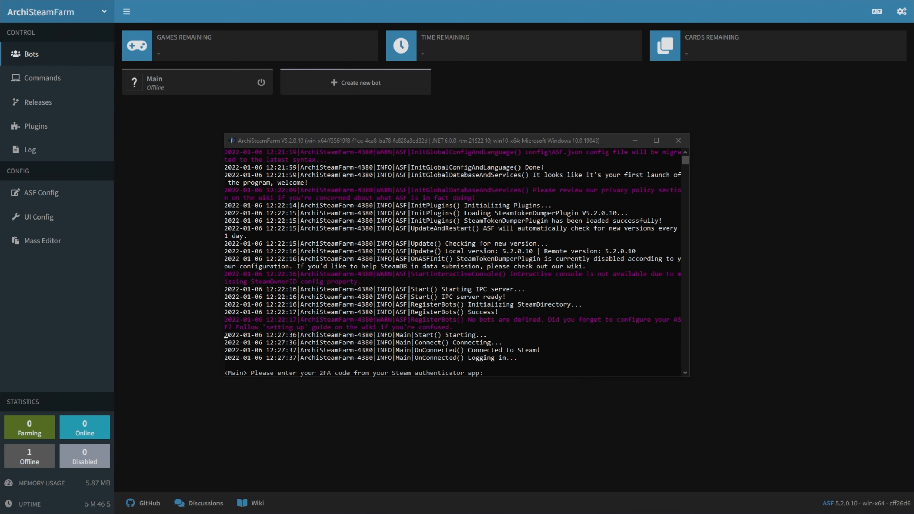
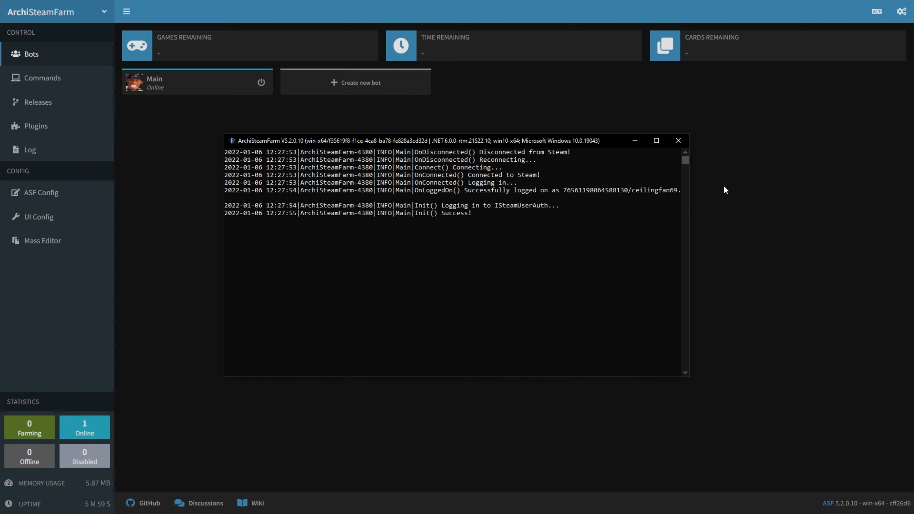
mouse_move(274, 126)
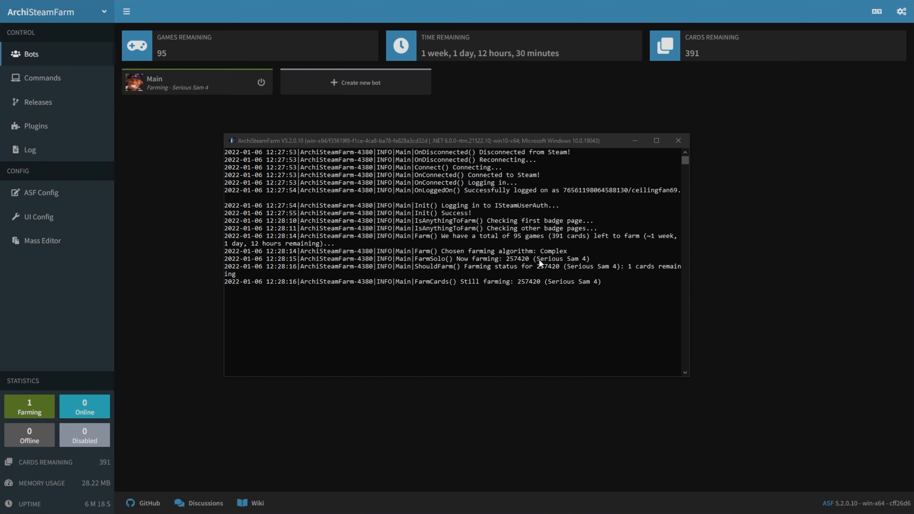
mouse_move(587, 243)
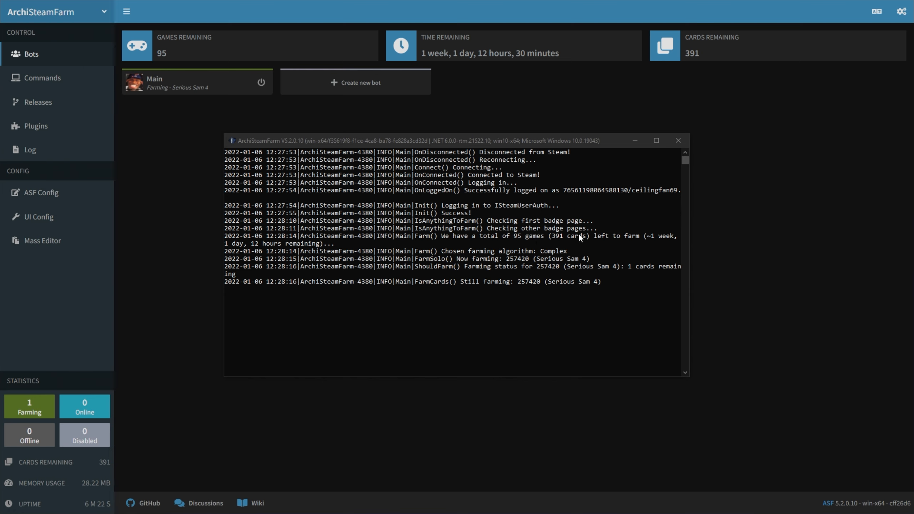
mouse_move(610, 240)
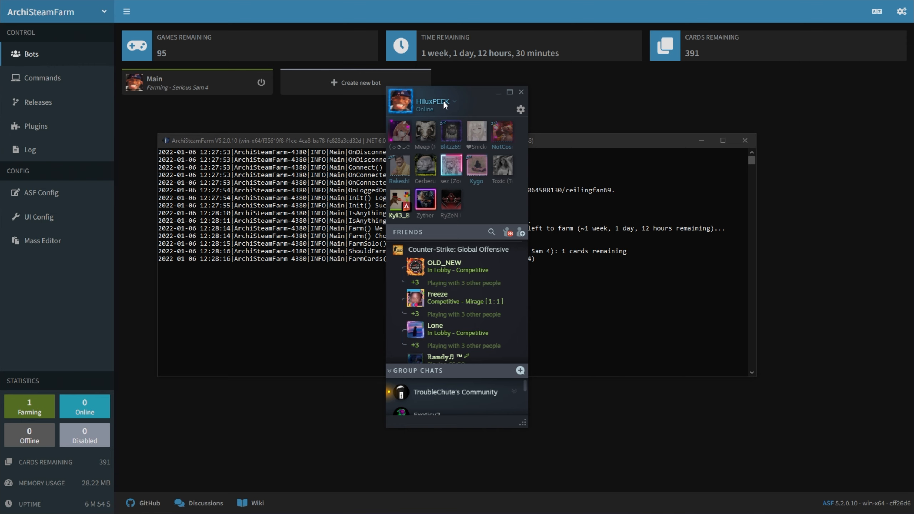
mouse_move(450, 101)
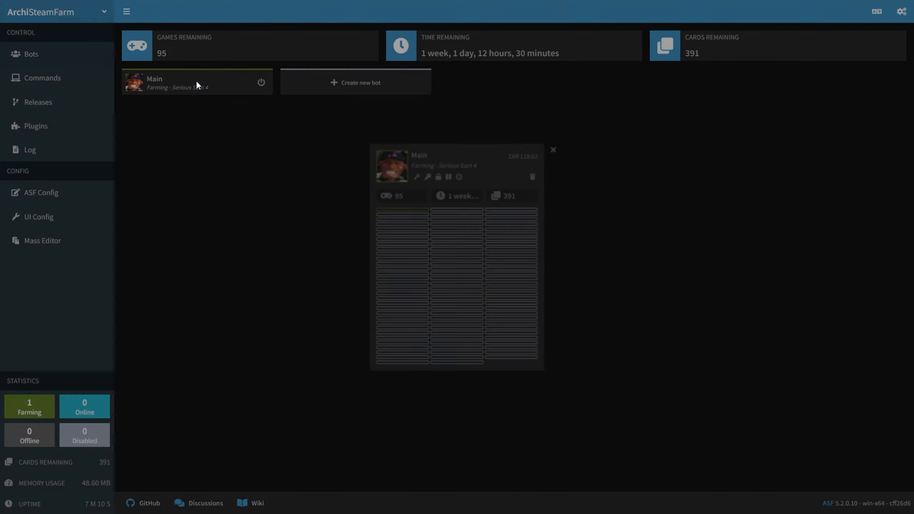
Set Main's OnlineStatus to Online in its bot config and save, restarting the bot.
click(410, 90)
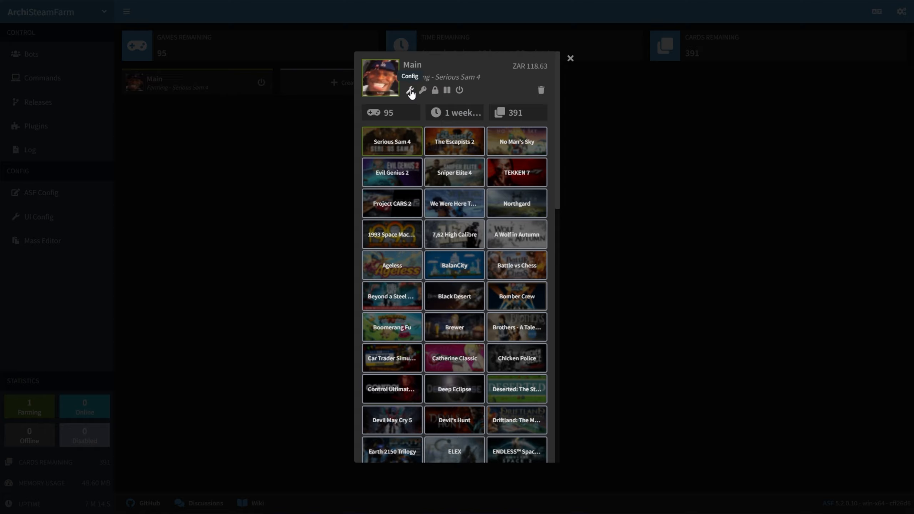
click(410, 91)
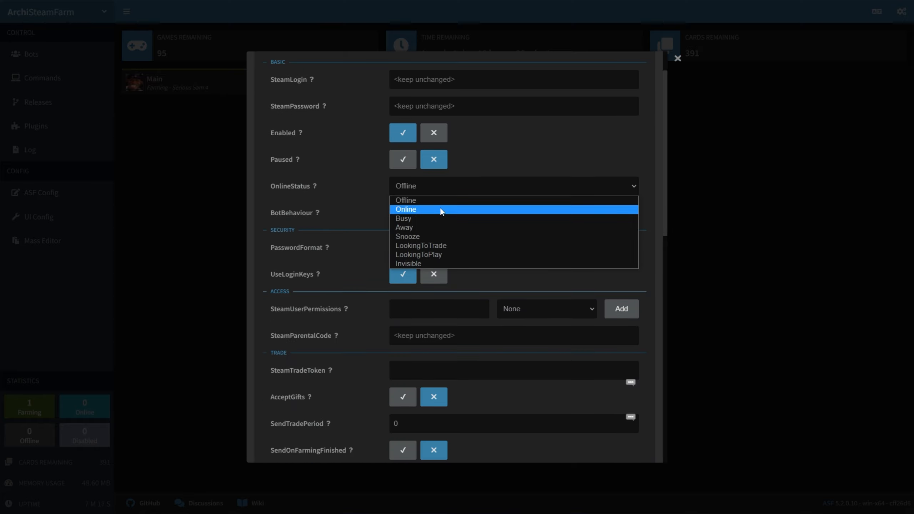
scroll(down, 3)
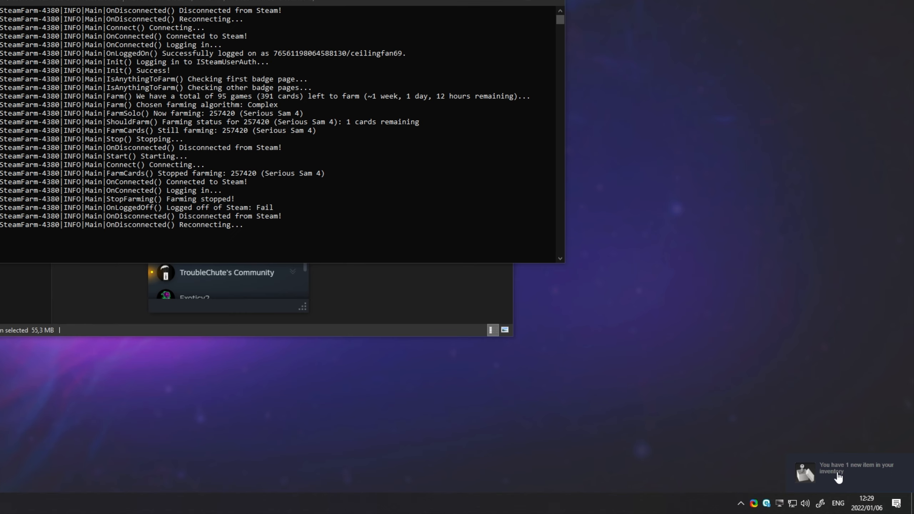
mouse_move(845, 481)
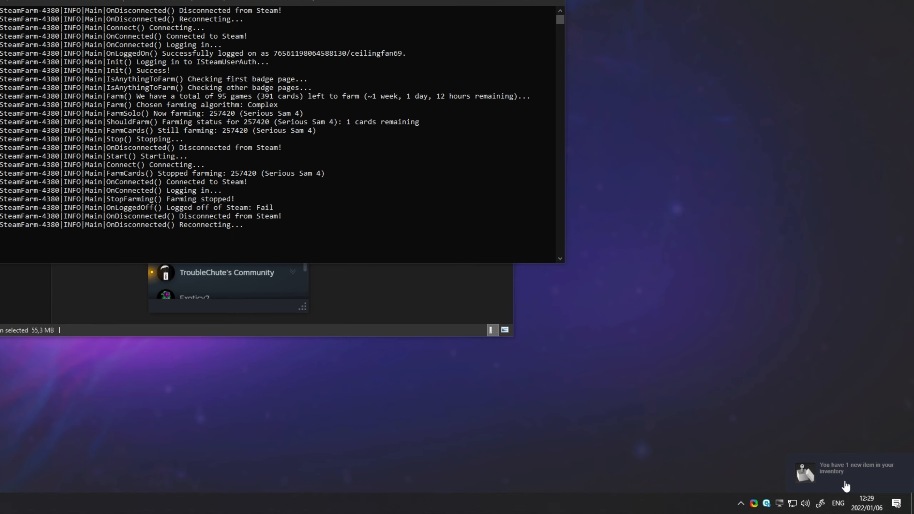
mouse_move(693, 415)
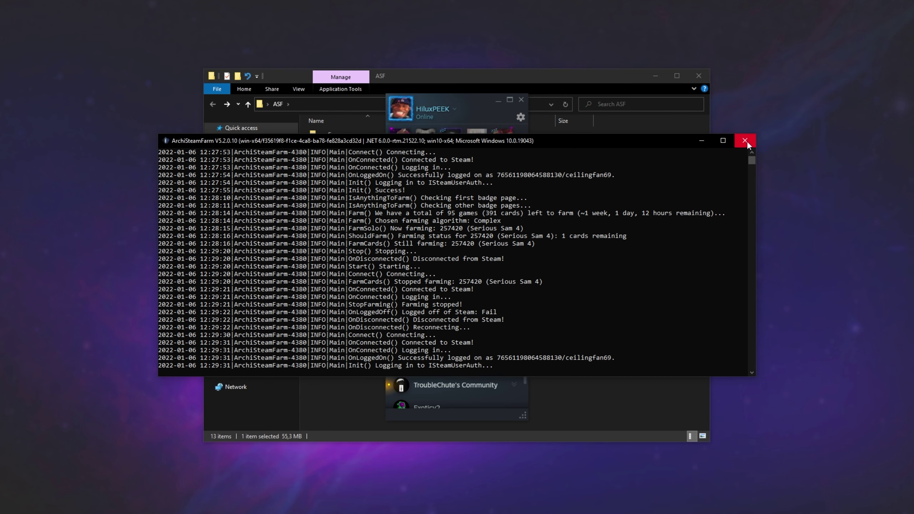
Relaunch ArchiSteamFarm.exe and close the Steam friends window; Main farms No Man's Sky.
click(745, 141)
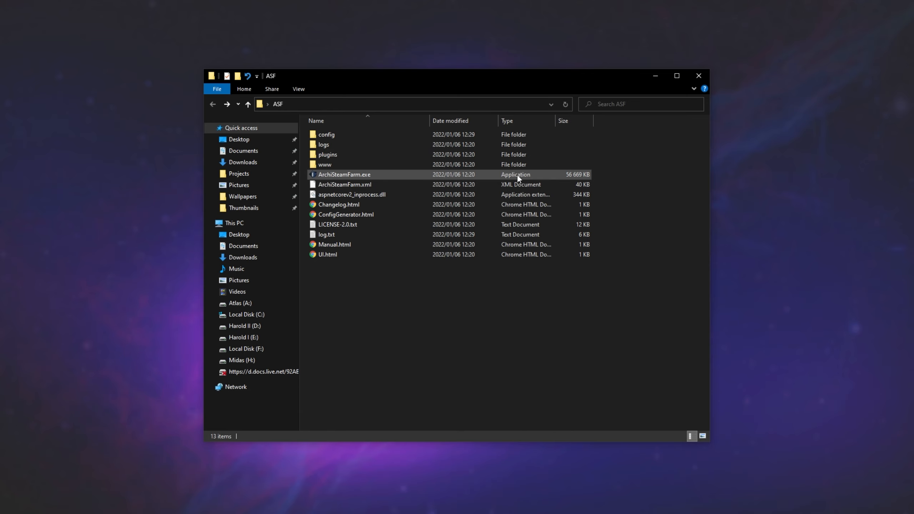
double_click(345, 174)
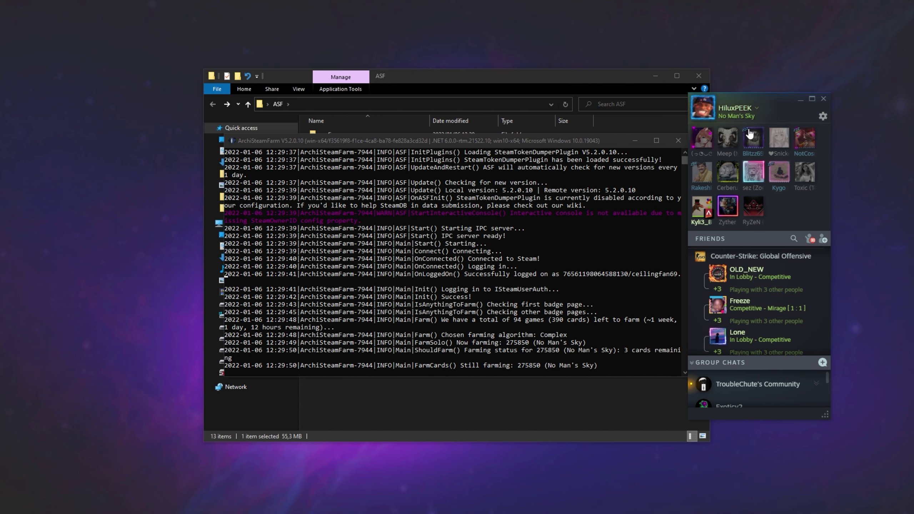
mouse_move(759, 125)
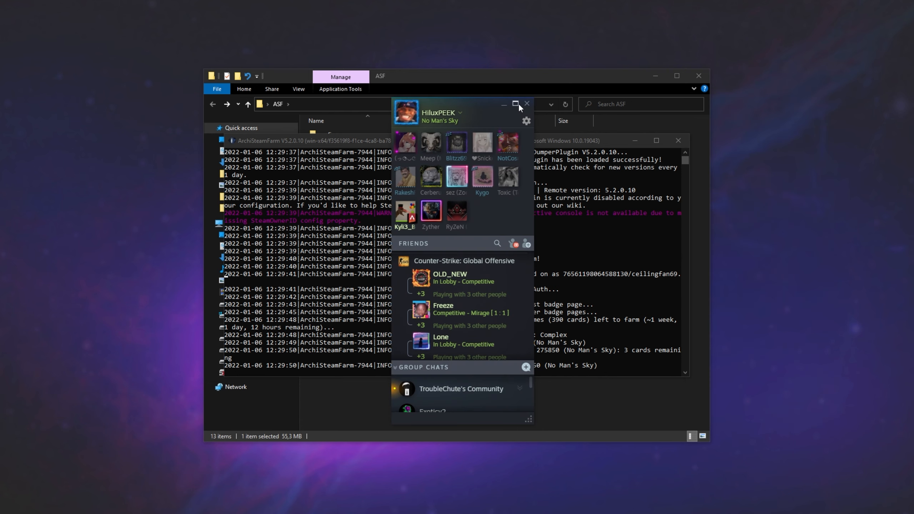
click(526, 104)
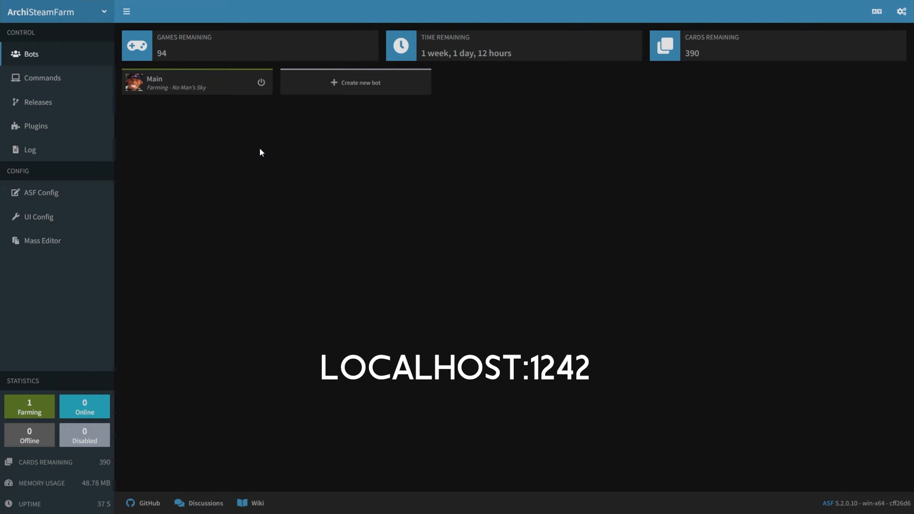
mouse_move(277, 155)
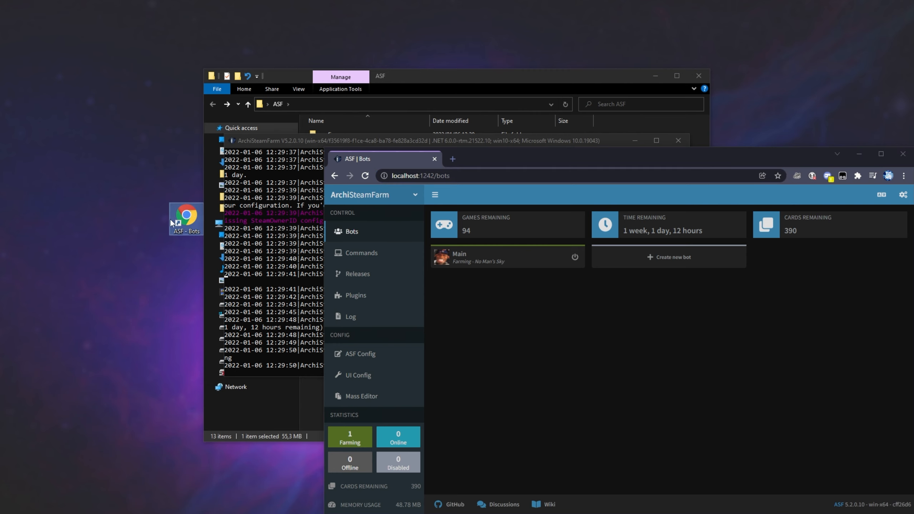
Bring the ASF folder window to the front.
click(402, 82)
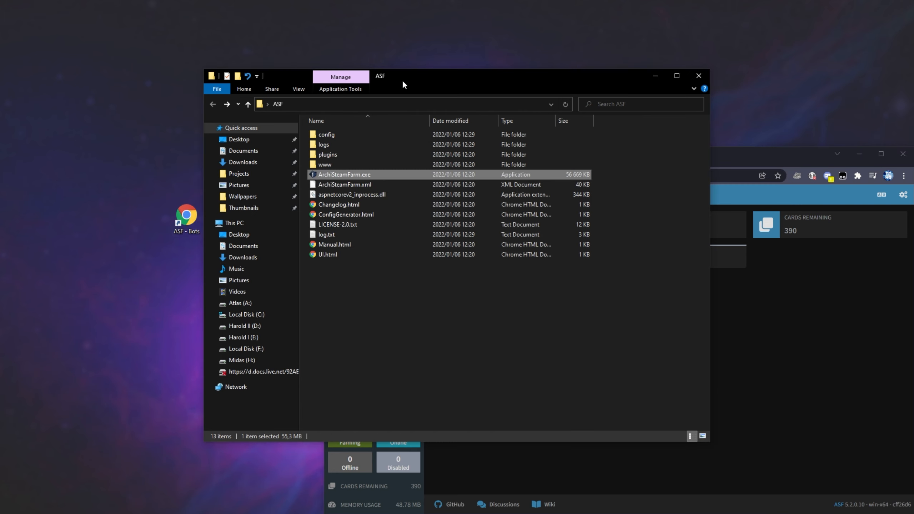
mouse_move(369, 177)
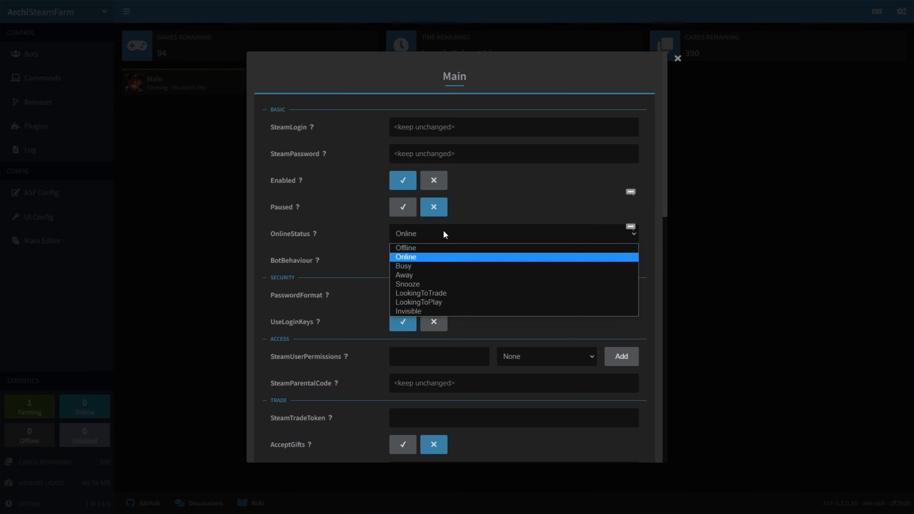
Watch the ASF console as Main logs back in with 94 games to farm.
click(406, 248)
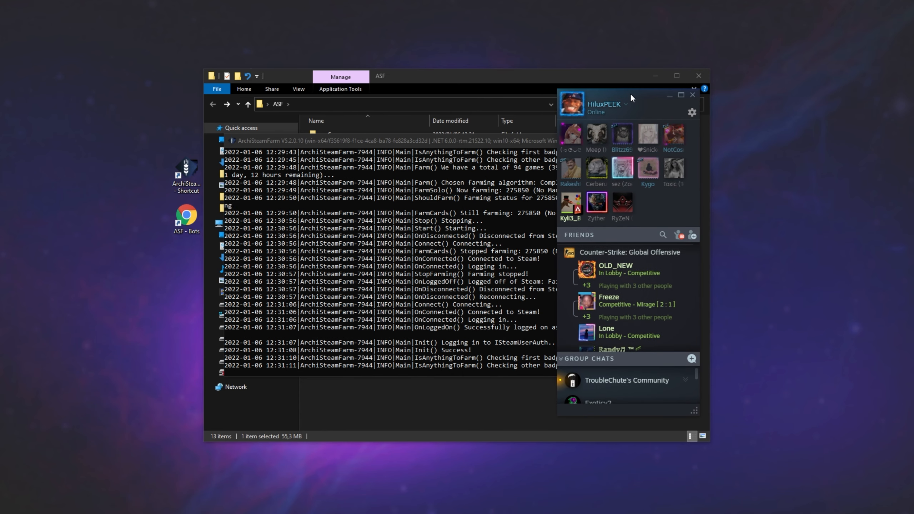
scroll(down, 3)
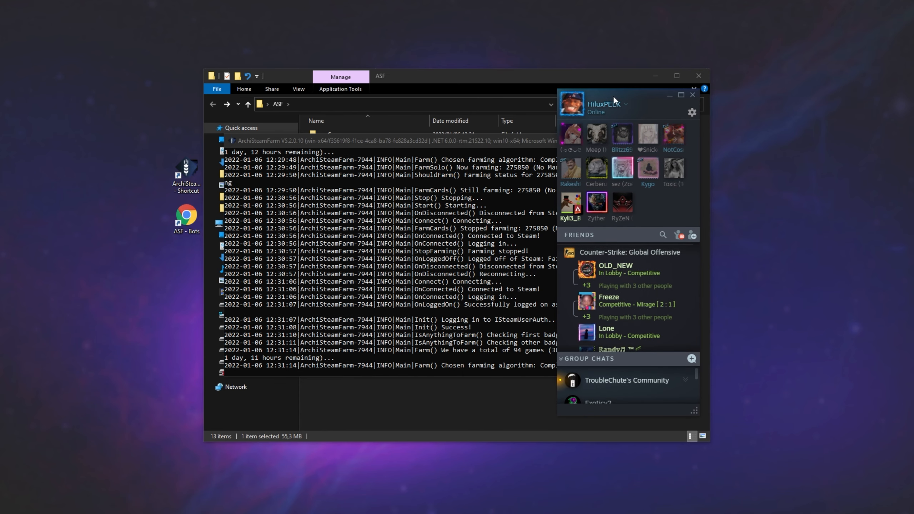